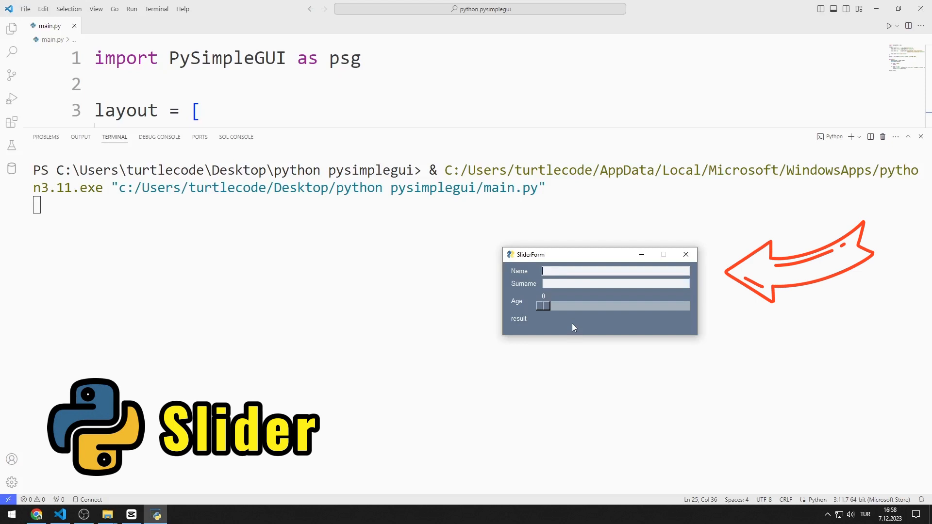
Enter the surname 'Scofield' in the Surname field of the running form
type("S")
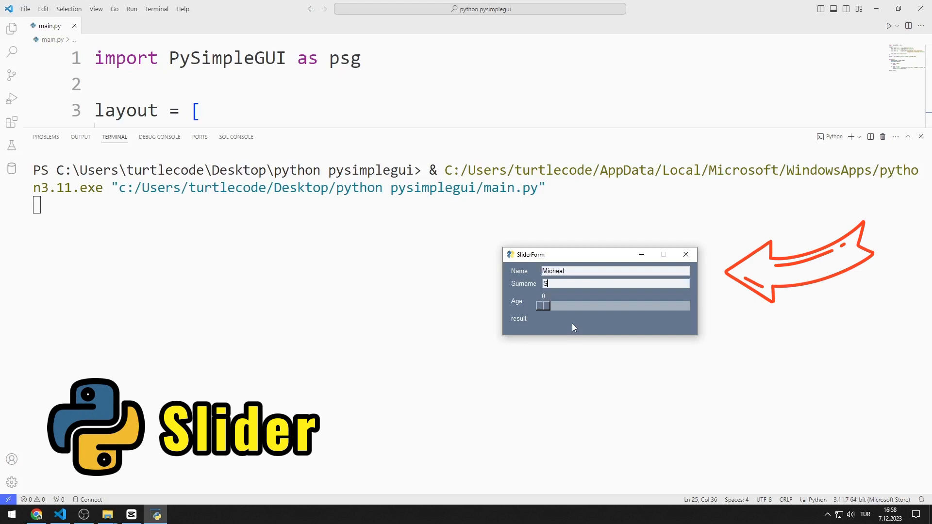
type("cofield")
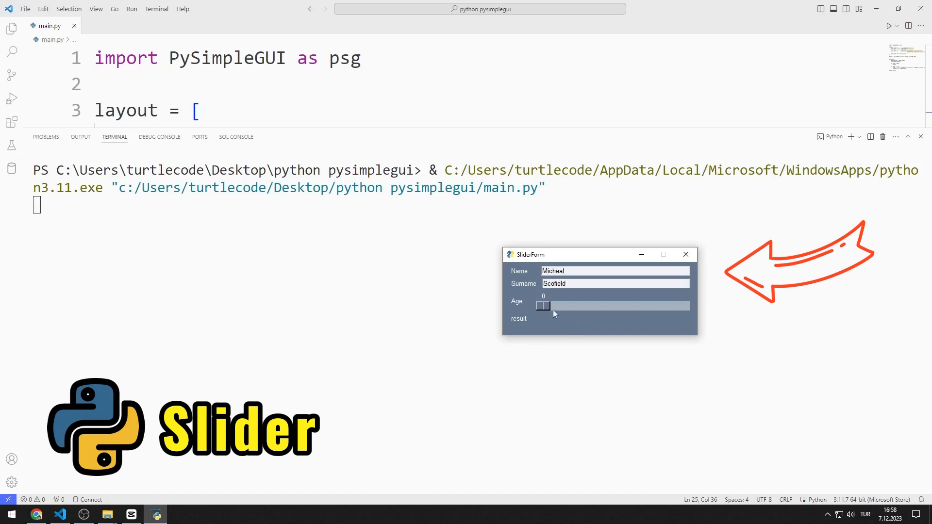
Vary the Age slider through about 47, 66, 74 and 89 so the result line updates live
left_click_drag(543, 306, 609, 305)
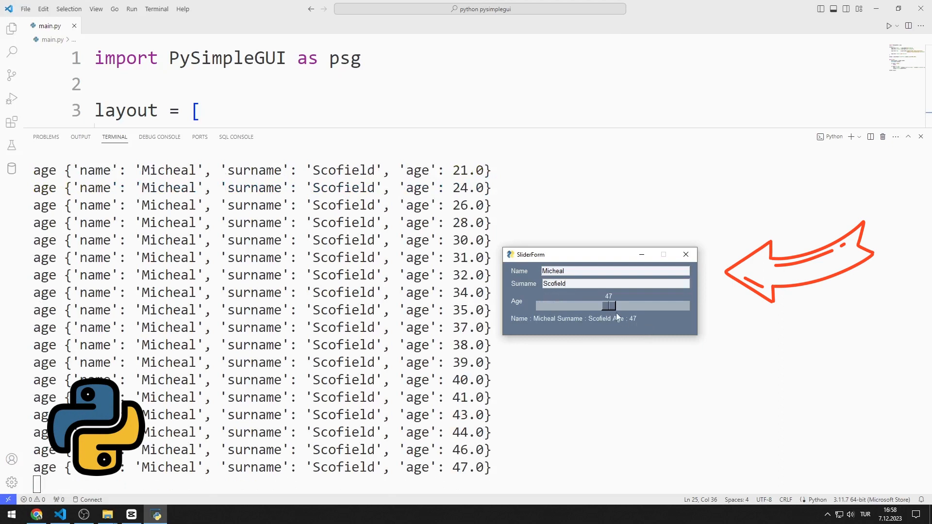
left_click_drag(607, 305, 635, 305)
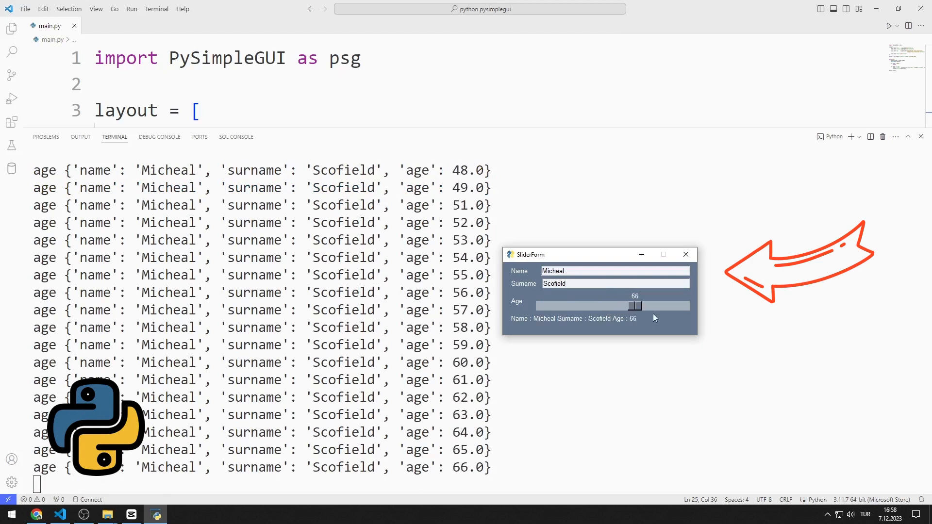
left_click_drag(635, 305, 606, 306)
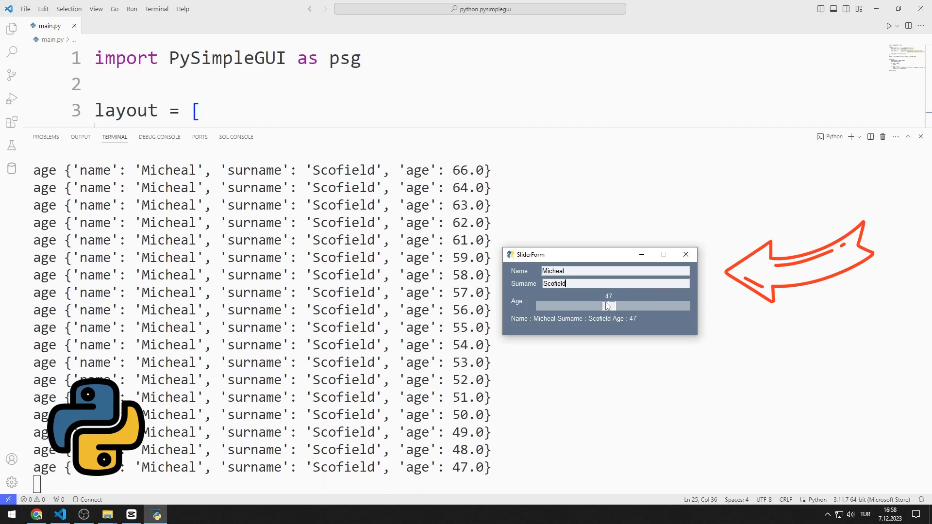
left_click_drag(606, 306, 643, 306)
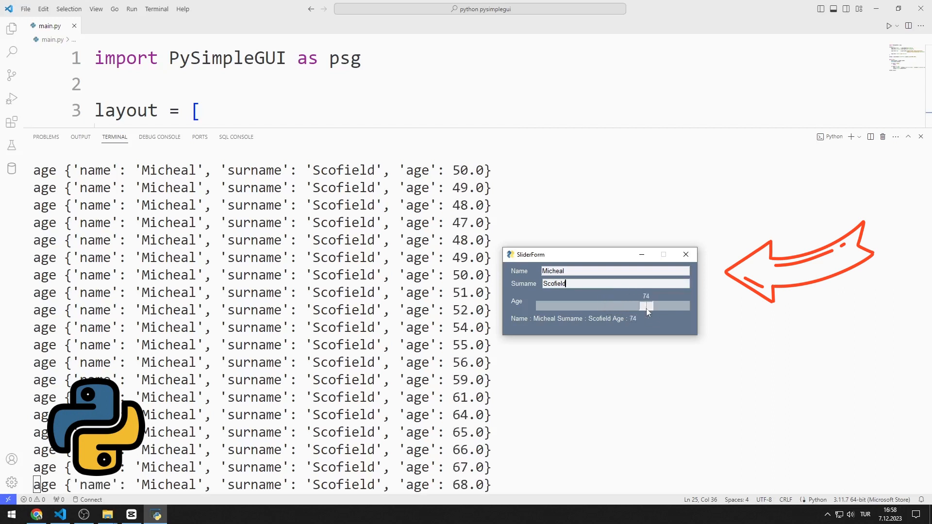
left_click_drag(641, 305, 674, 306)
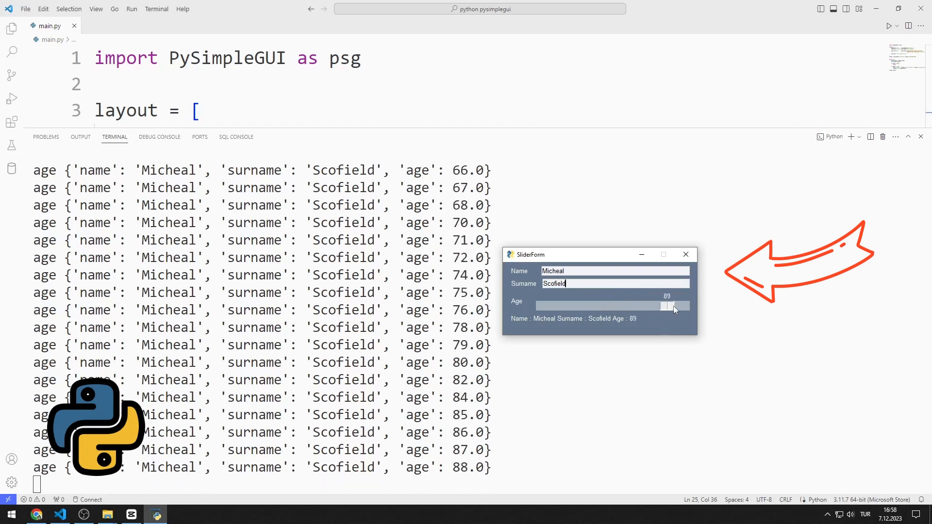
left_click_drag(664, 306, 683, 305)
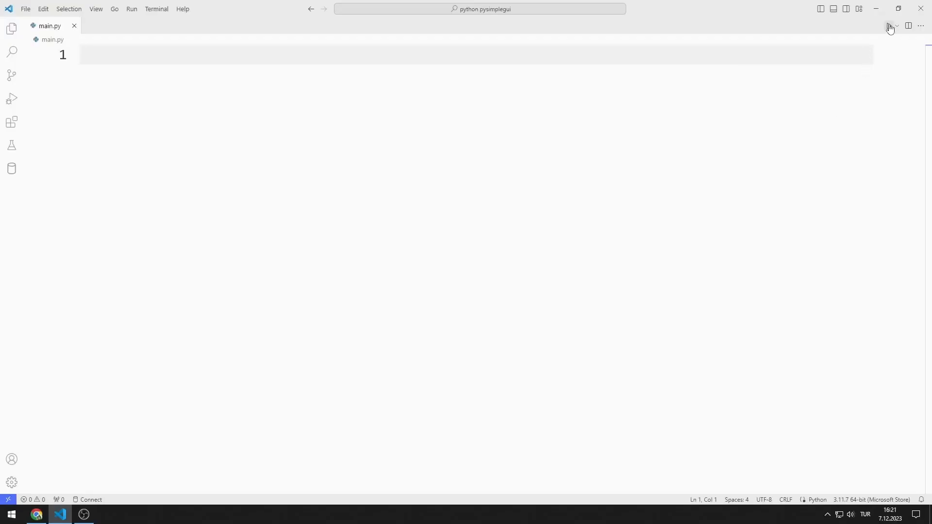
Install PySimpleGUI with pip in the terminal, then dismiss the terminal panel
left_click(887, 25)
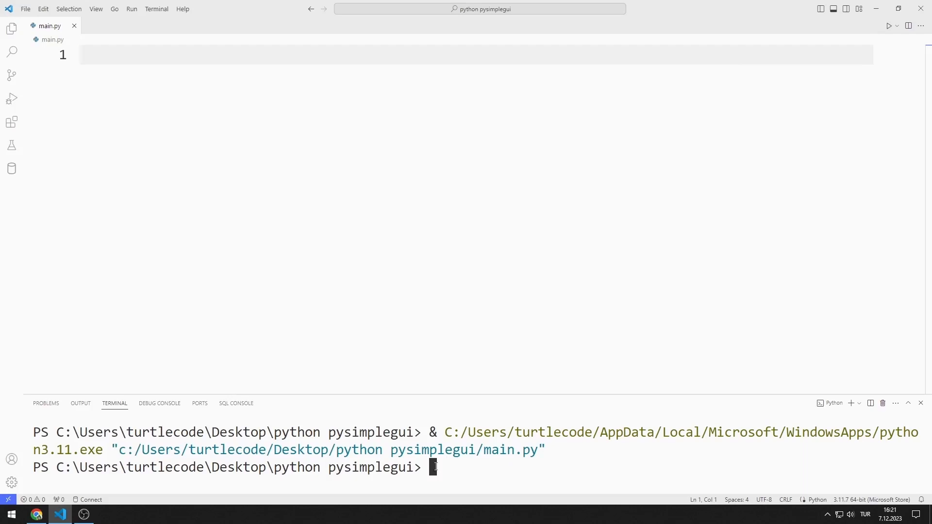
type("pip i")
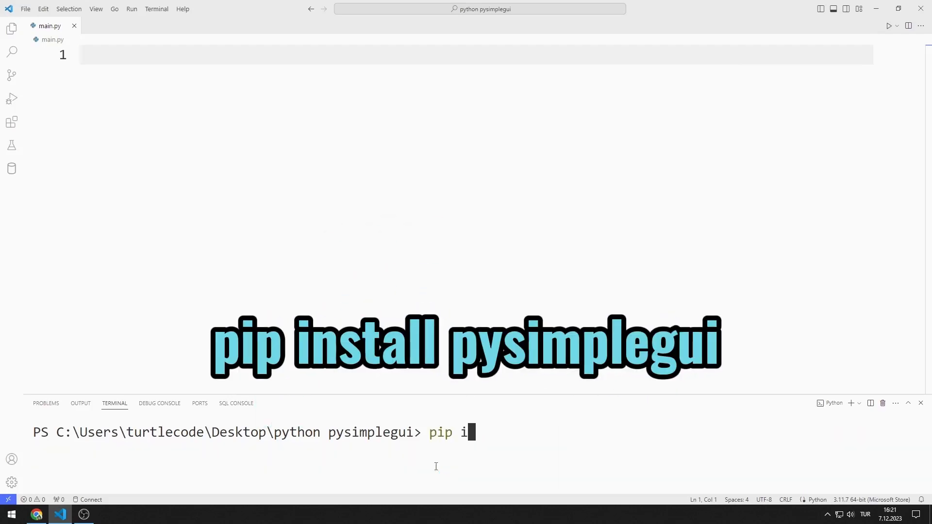
type("nstall pysimp")
type("c")
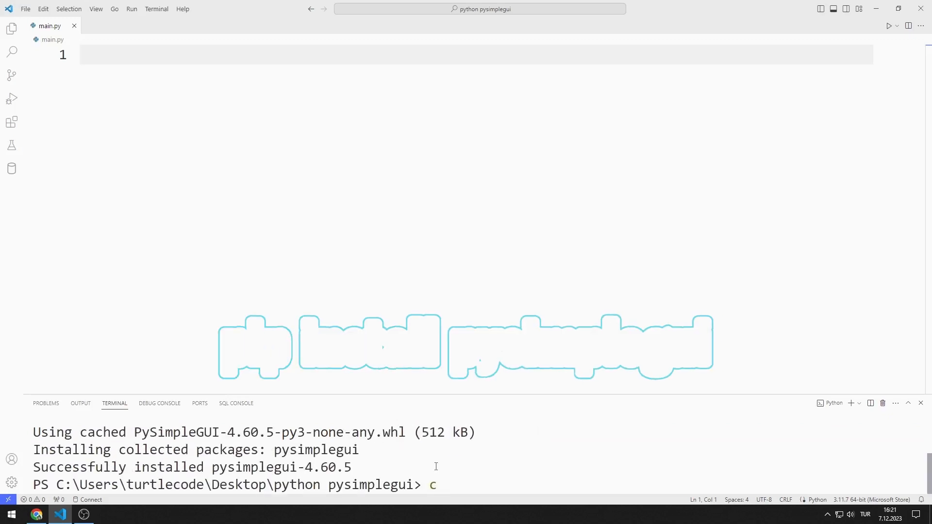
left_click(922, 407)
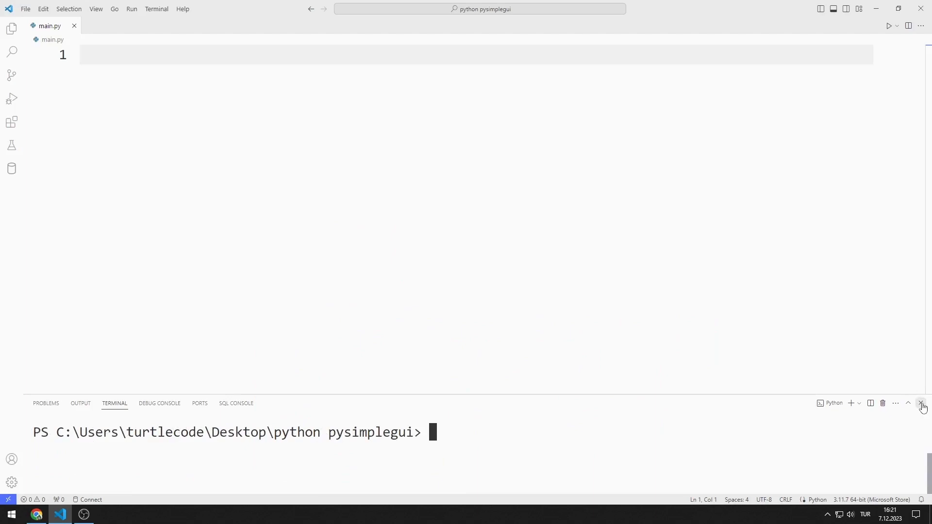
Import PySimpleGUI as psg and define a layout row with a 'Name' text label
type("import")
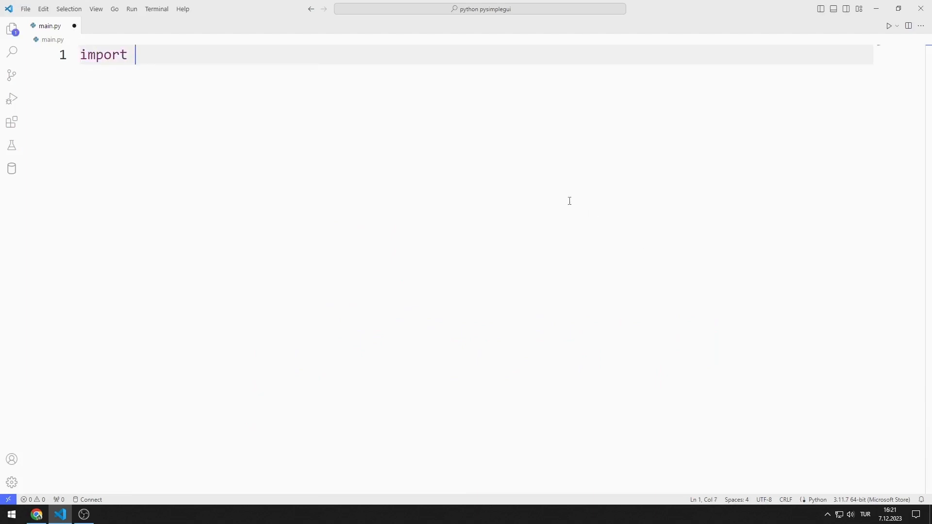
type("PySimpleGUI as psg")
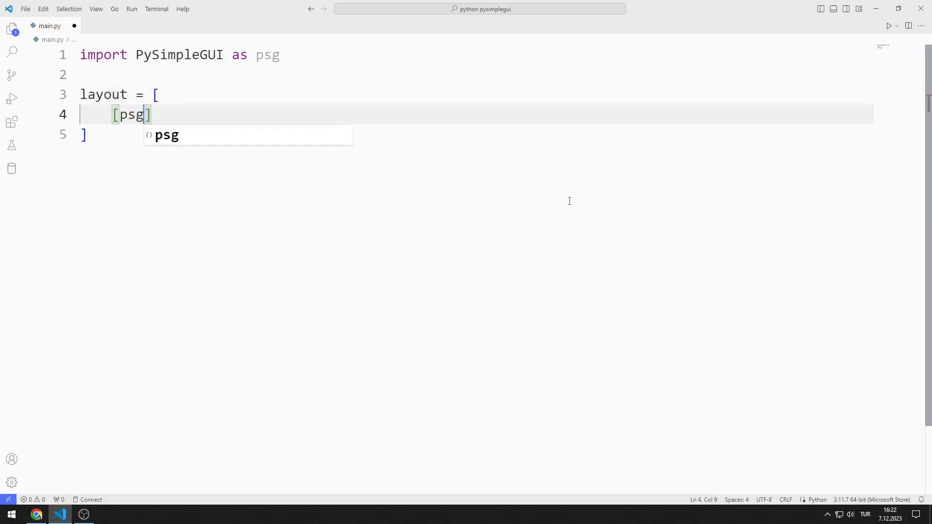
type(".Text()")
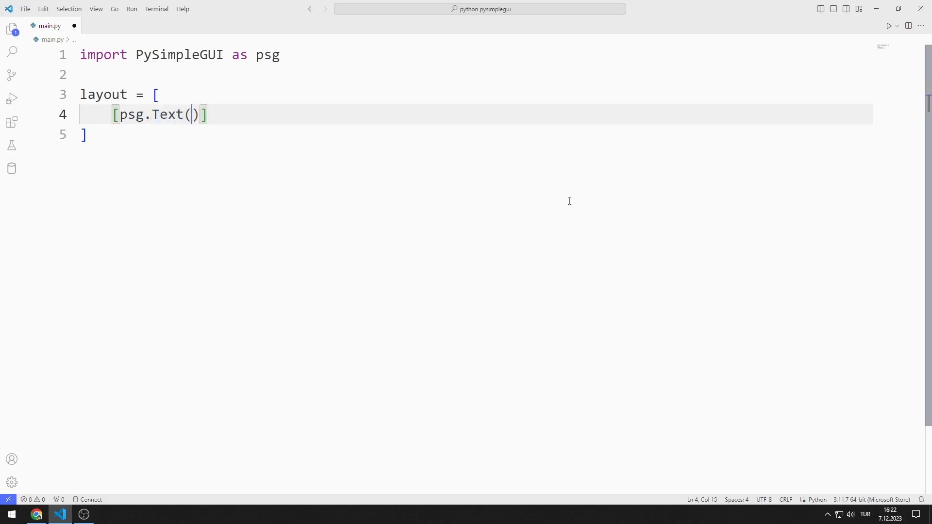
type("'Name '")
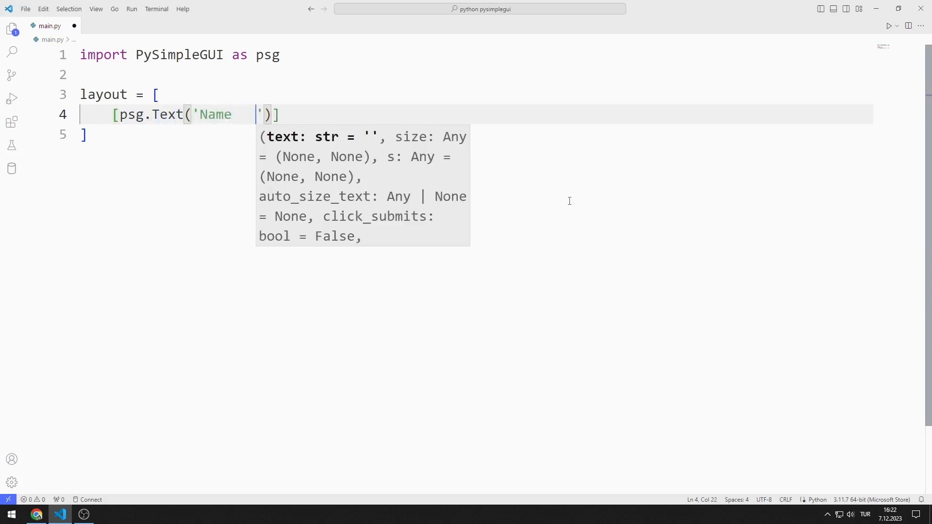
Create a 'SliderForm' window from the layout sized 400 by 150
type("w")
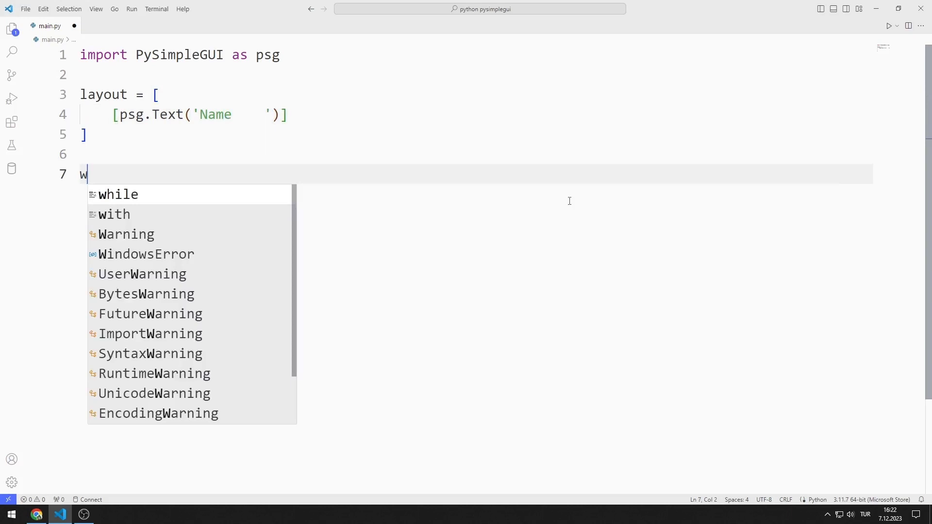
type("indow = psg.Window('")
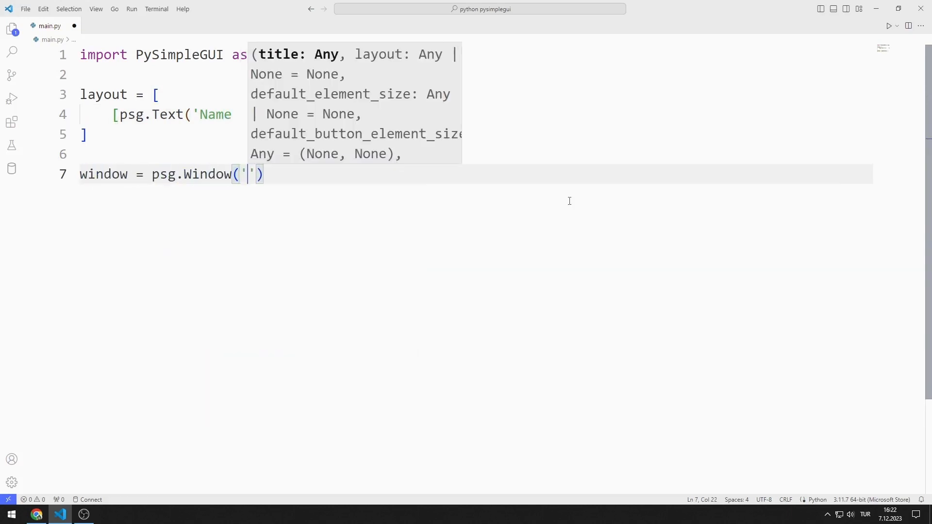
type("SliderFo")
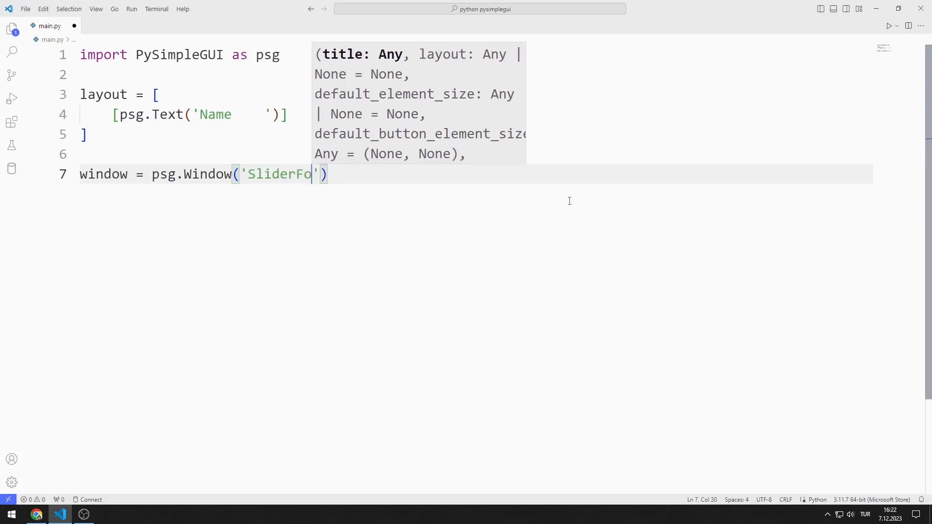
type("rm',layout,size=(")
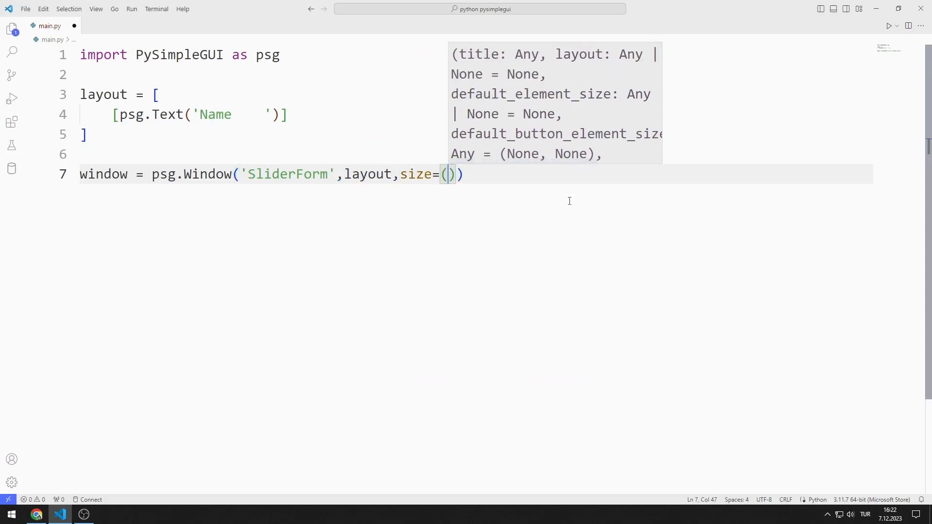
type("400,150")
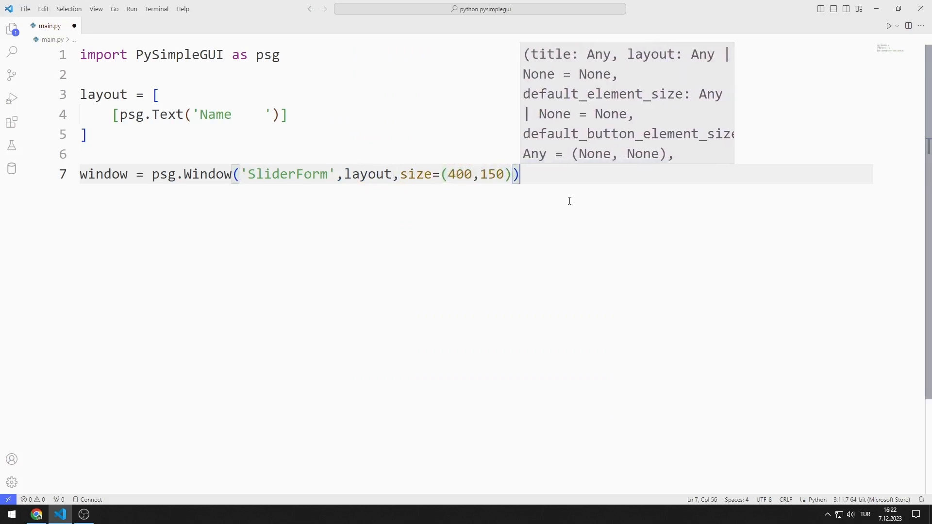
Write a while True loop that reads events, exits on window close and prints values
type("while T")
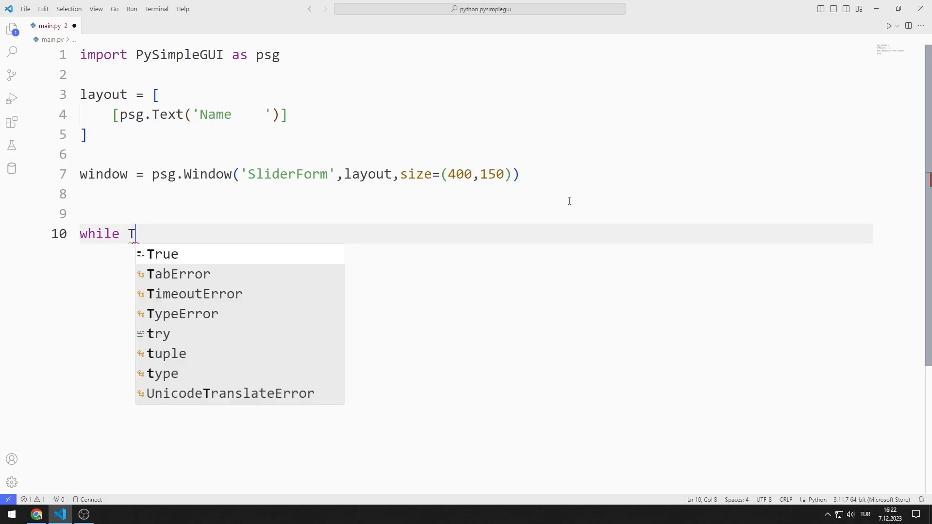
type("rue:")
type("event,values =")
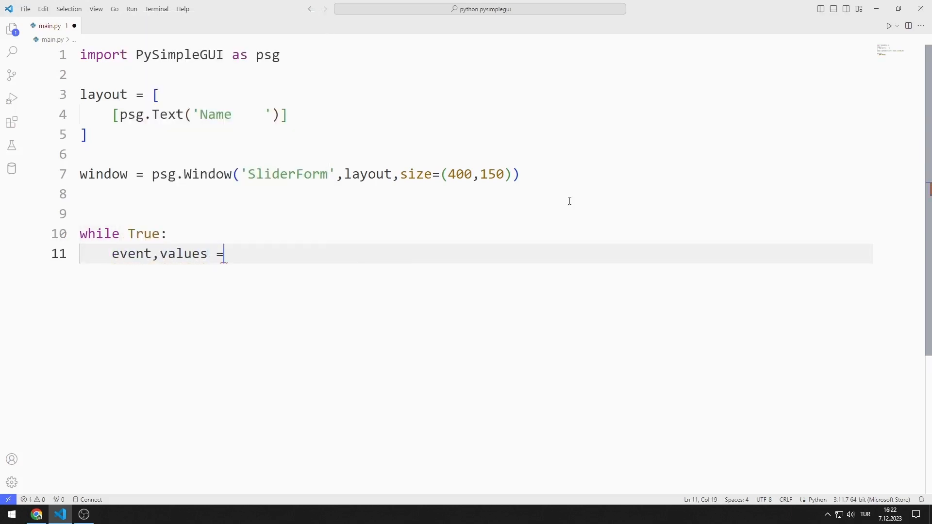
type("window.read(")
type("print")
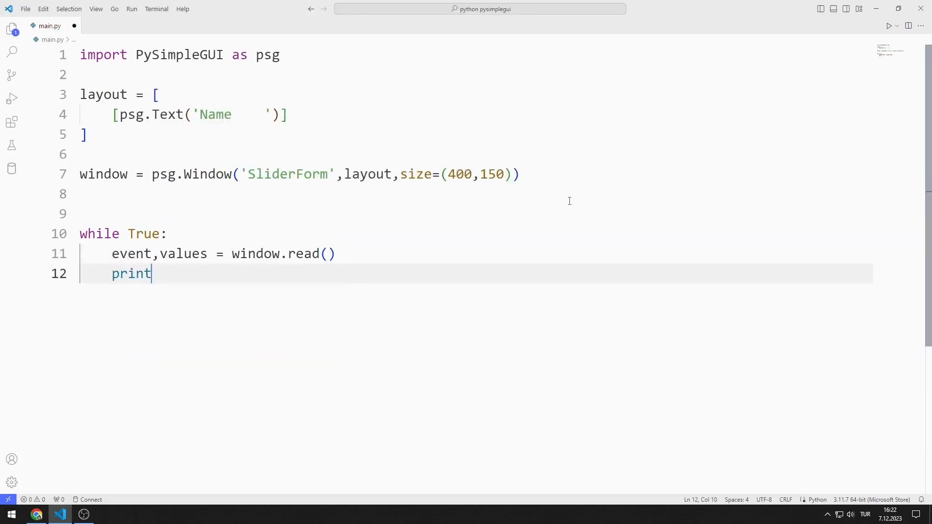
type("(event,values")
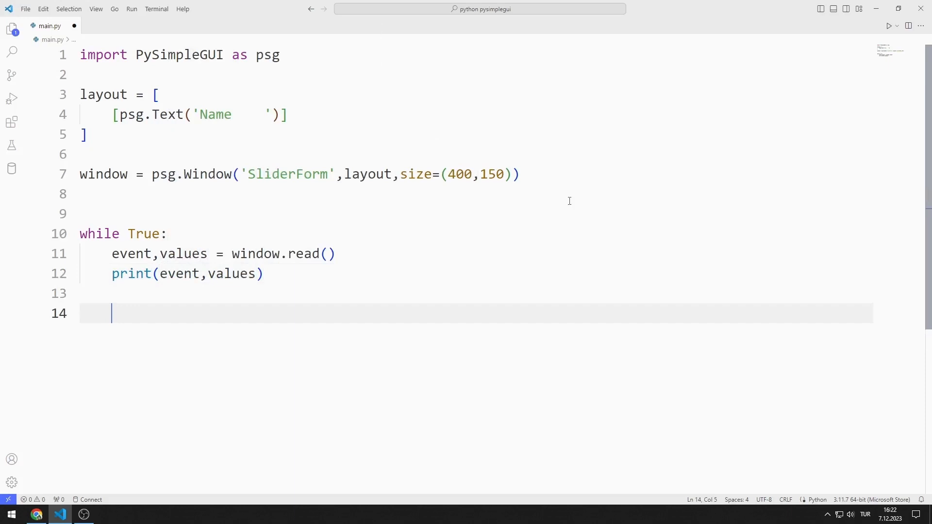
type("if event == None:")
type("break")
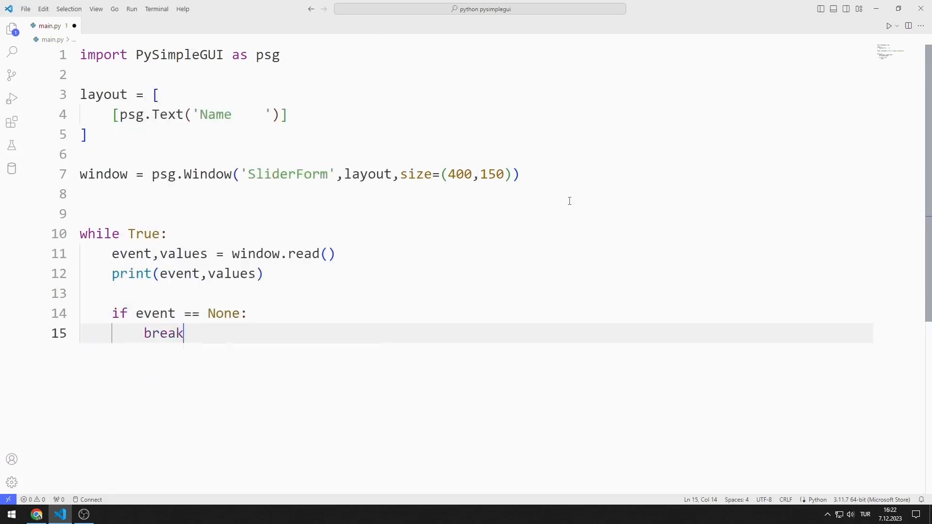
type("window.close(")
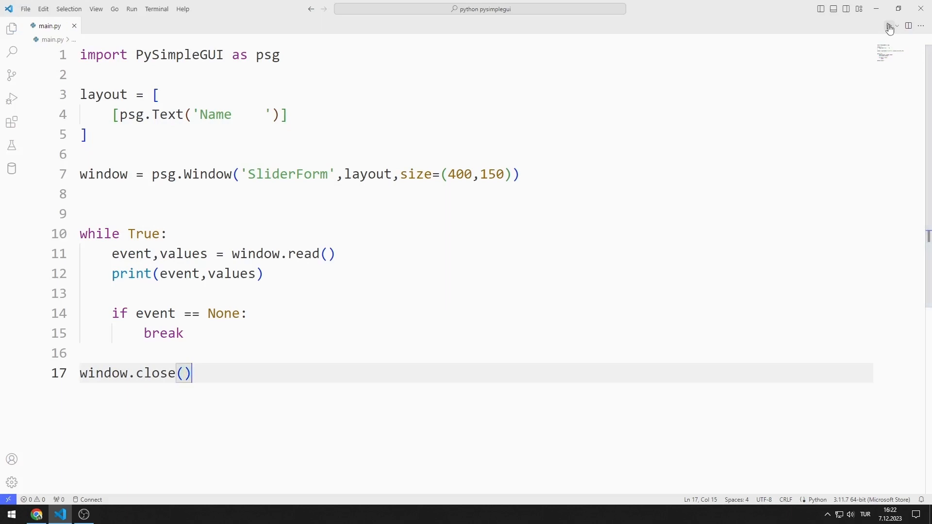
Run the script to view the SliderForm window with its Name label, then close it
left_click(885, 27)
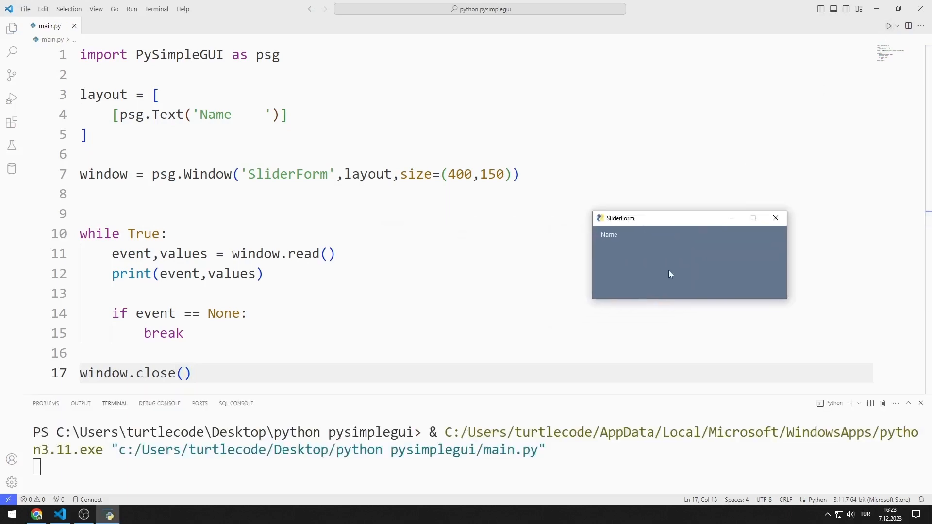
left_click(774, 217)
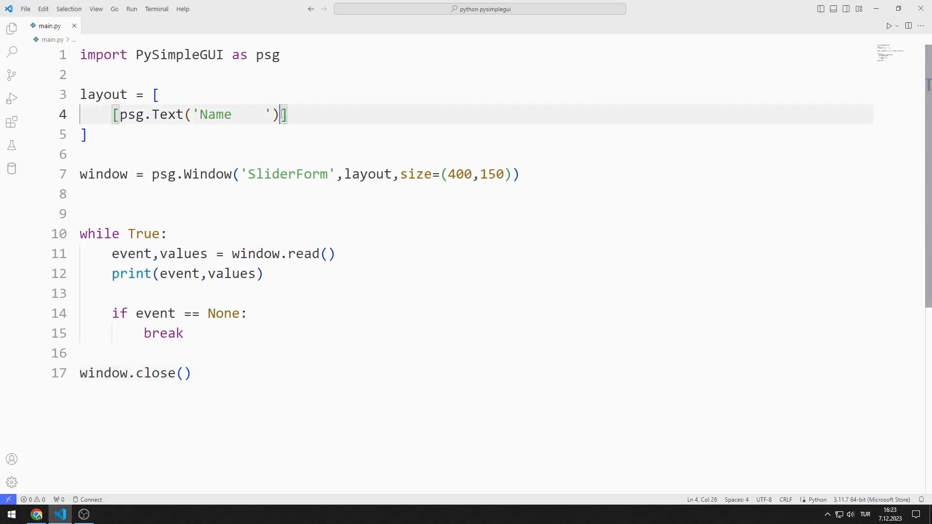
Add psg.Input() beside the Name label and test typing 'Turt' into it in the running form
type(",psg.I")
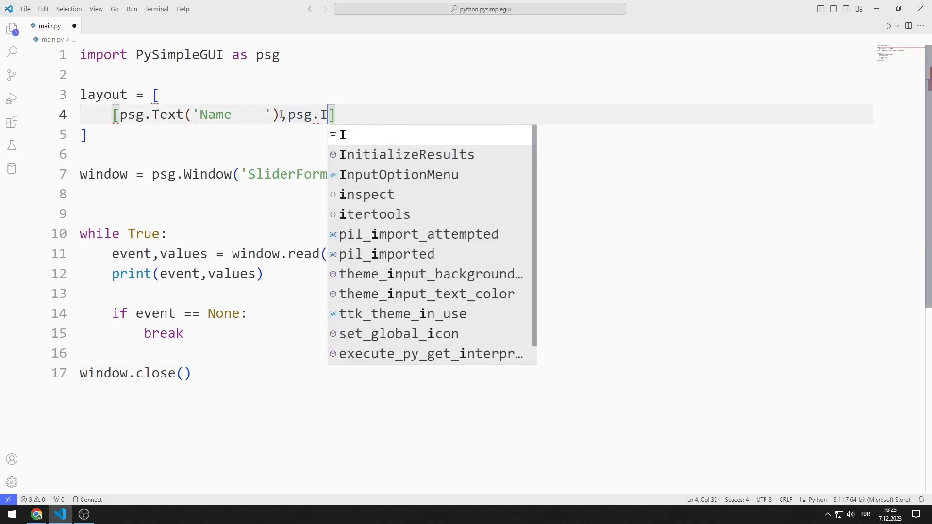
type("nput()")
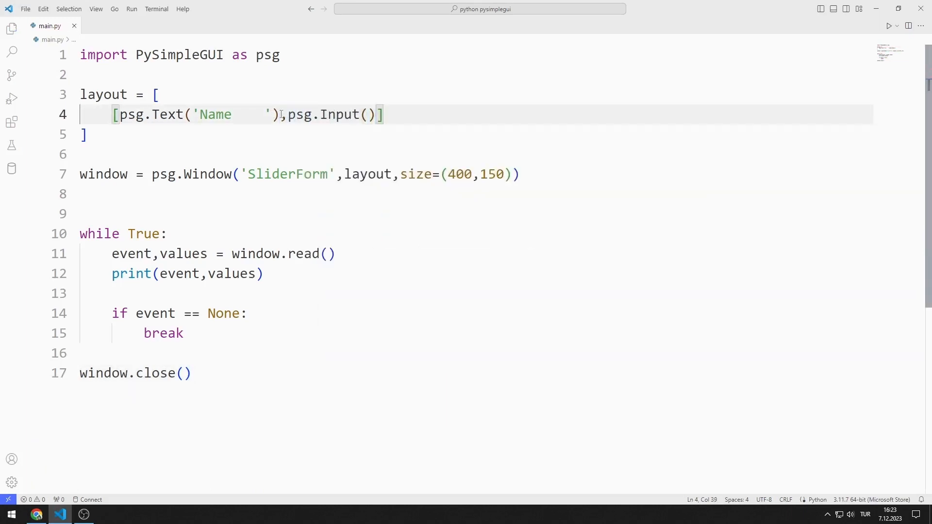
left_click(888, 25)
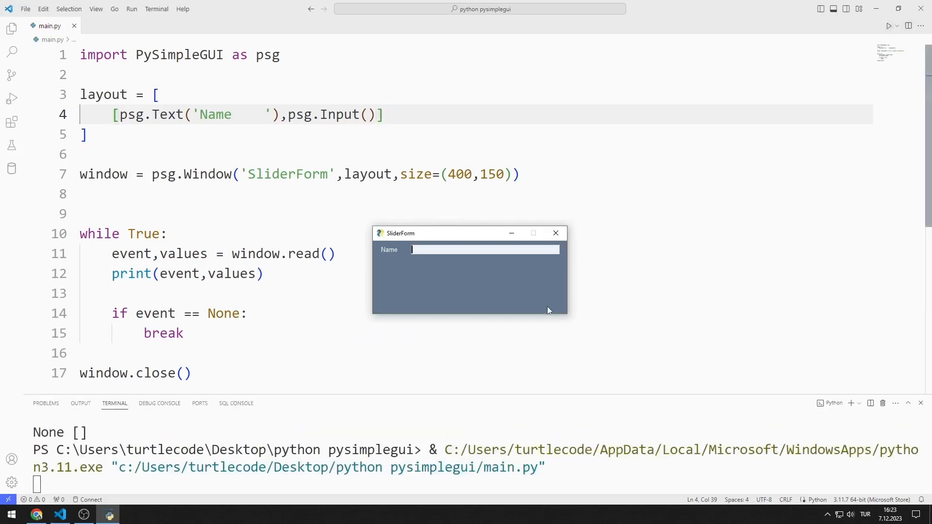
type("Turt")
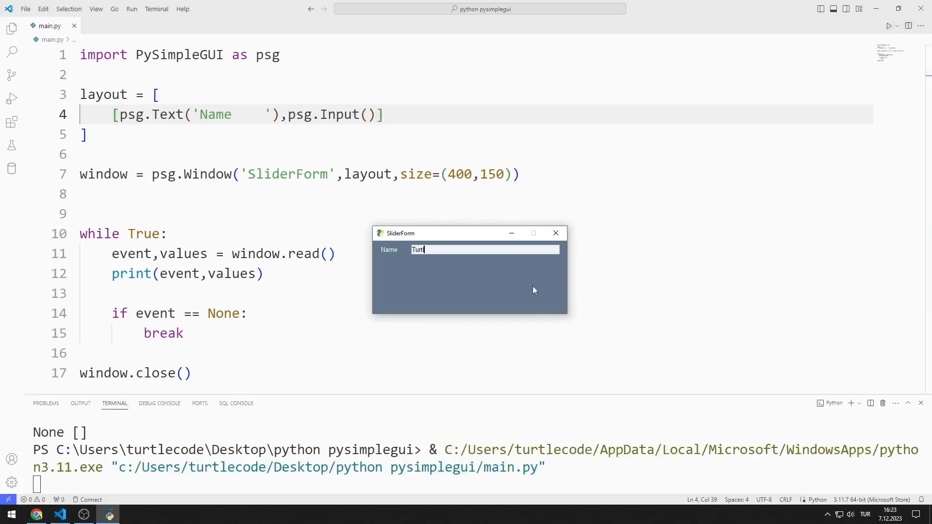
left_click(554, 232)
type(",")
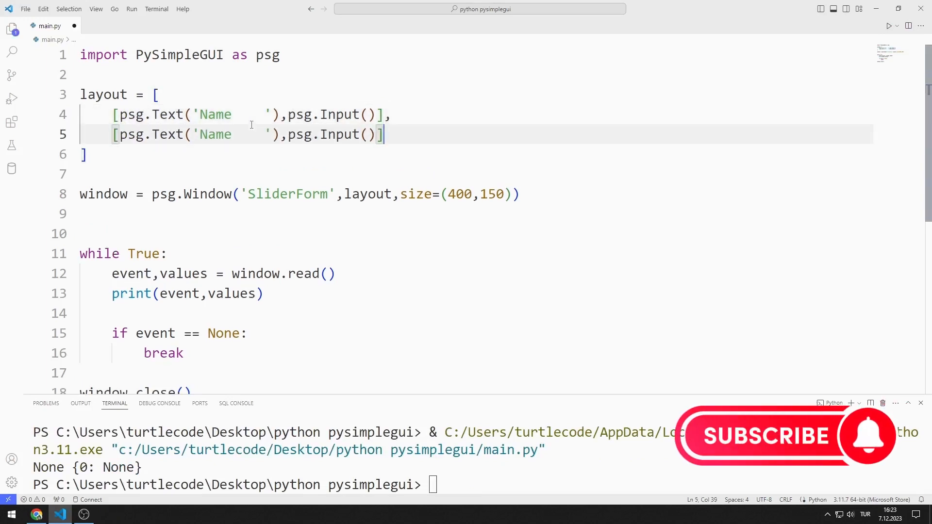
Label the duplicated row 'Surname' and test the form with a name and 'Code' as surname
type("S")
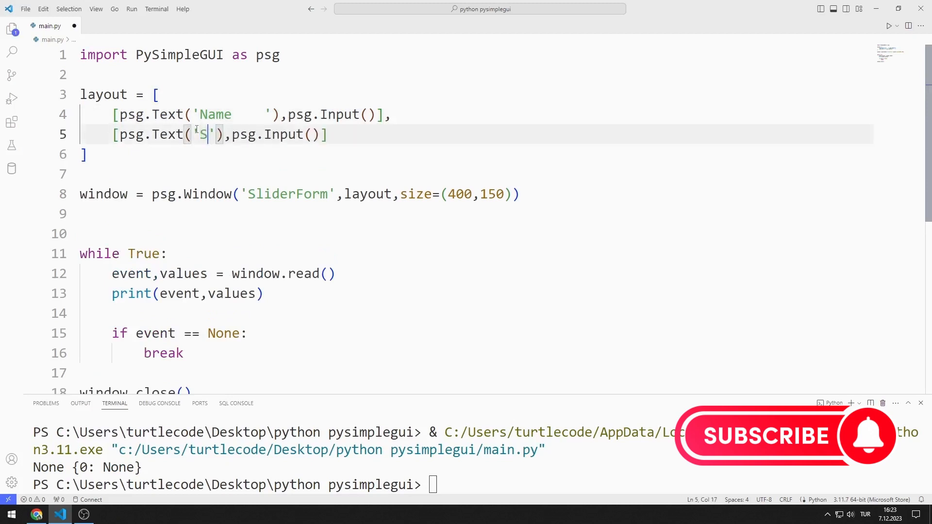
type("urname")
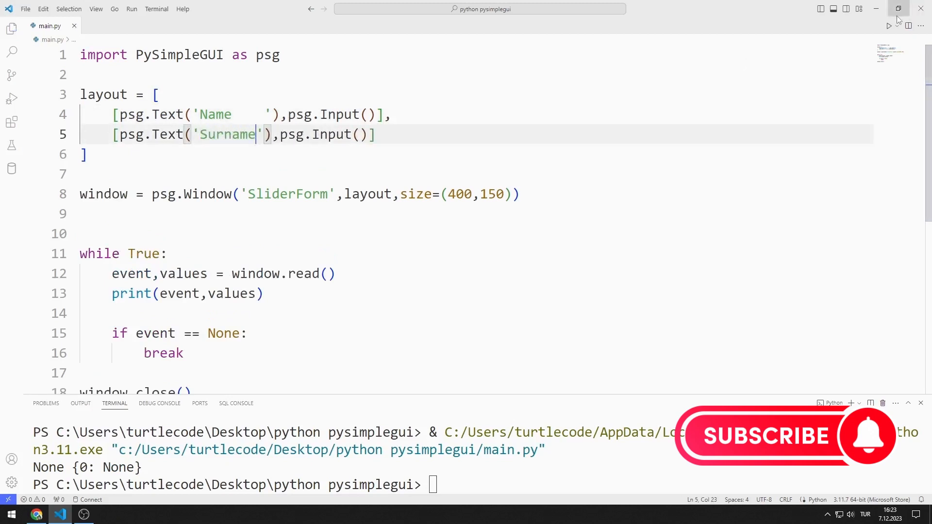
left_click(888, 26)
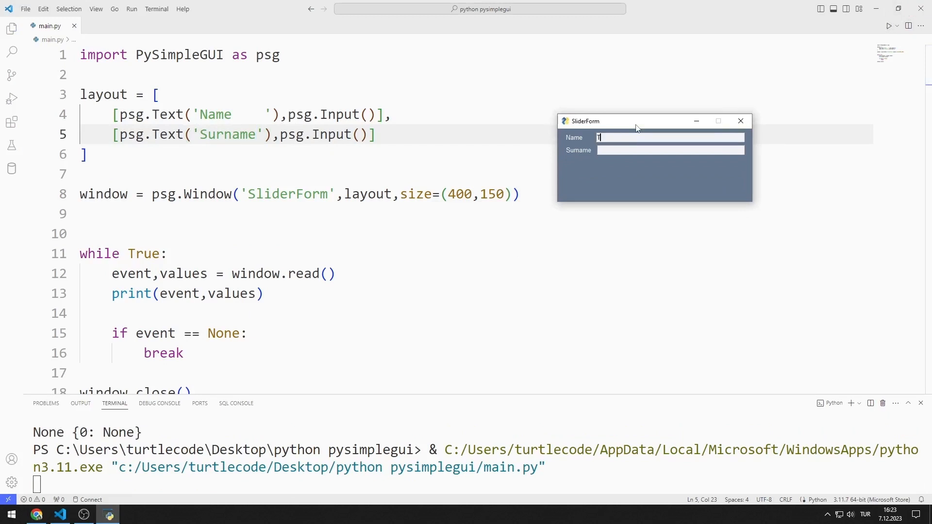
type("Code")
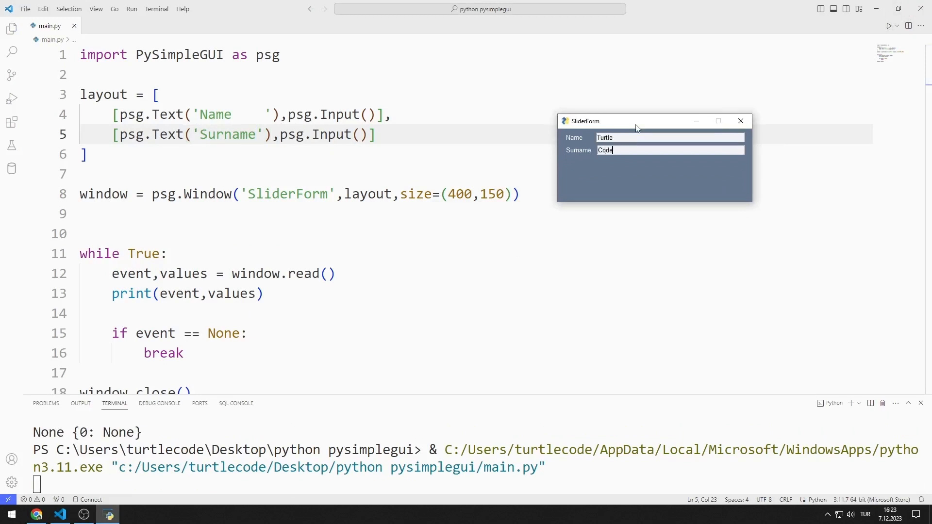
left_click(740, 120)
type(",")
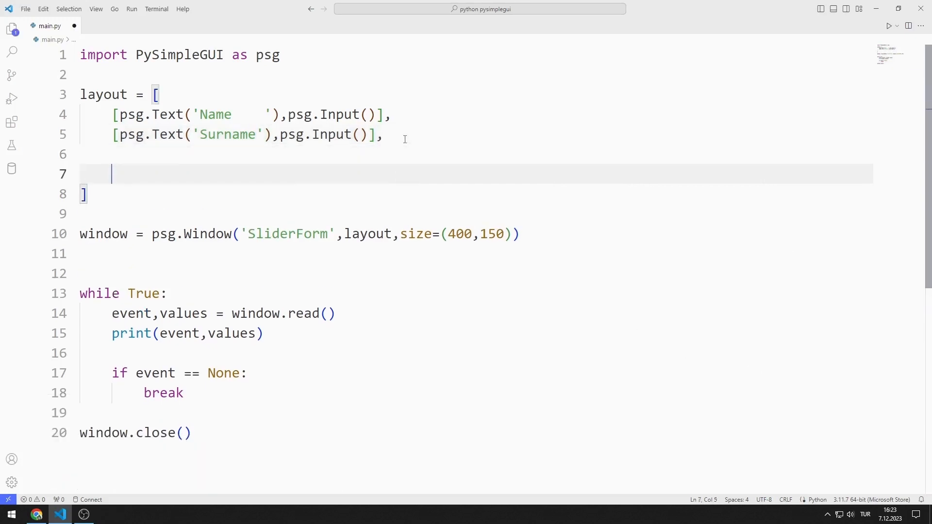
Add an 'Age' row with a horizontal 0–100 slider using enable_events and expand_x, then run it
type("[psg.T")
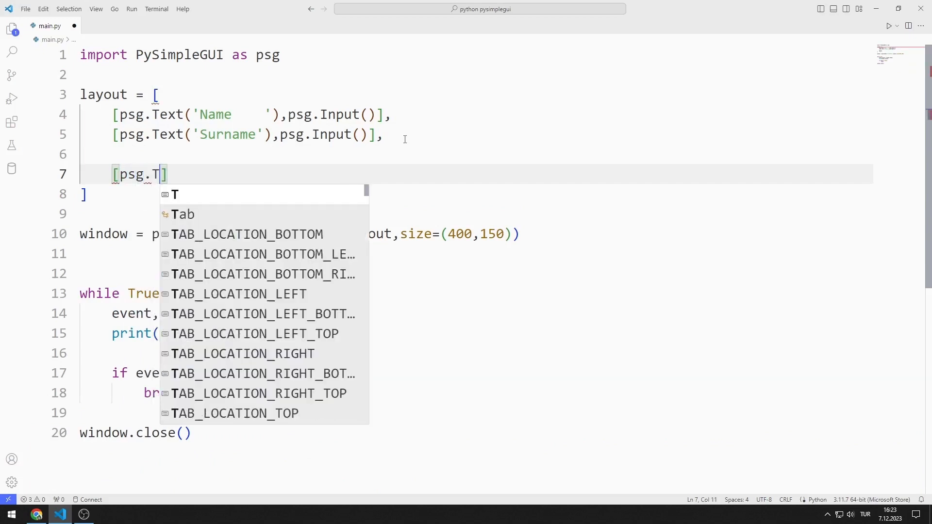
type("ext('A'")
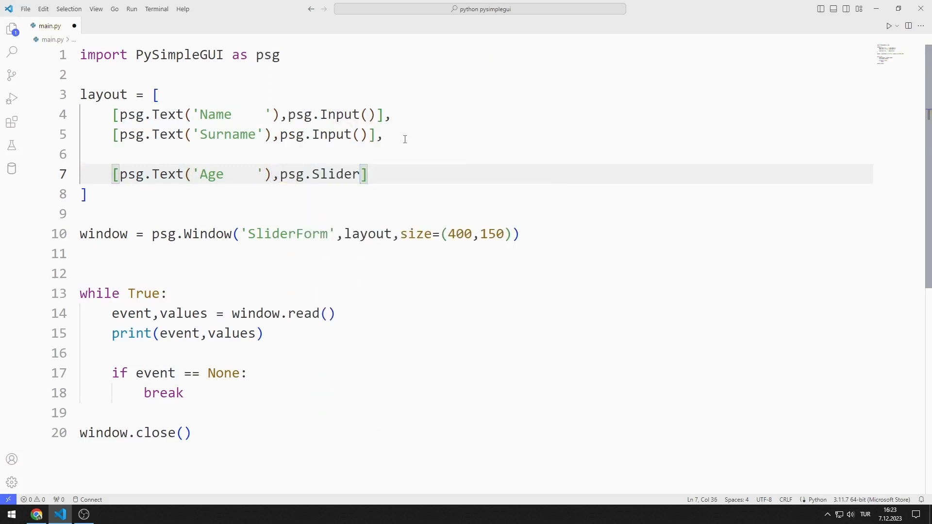
type("(range=")
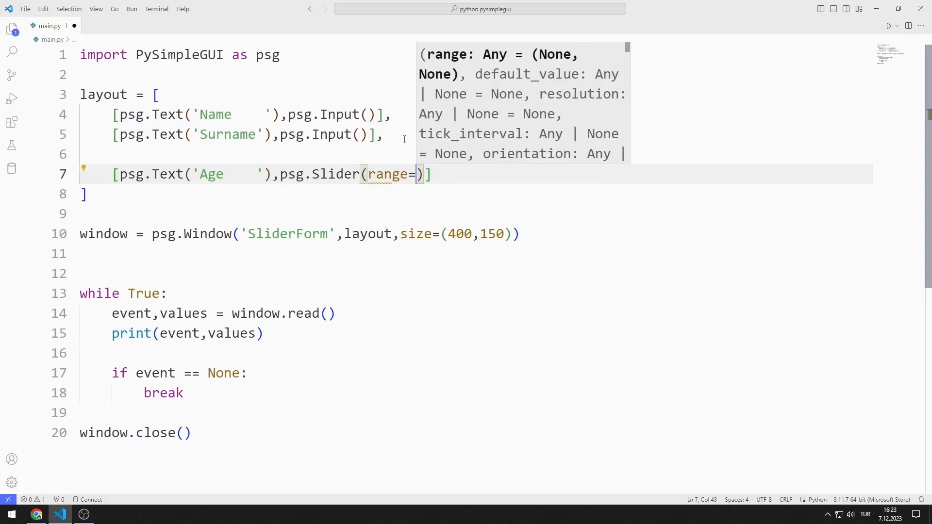
type("(0,1")
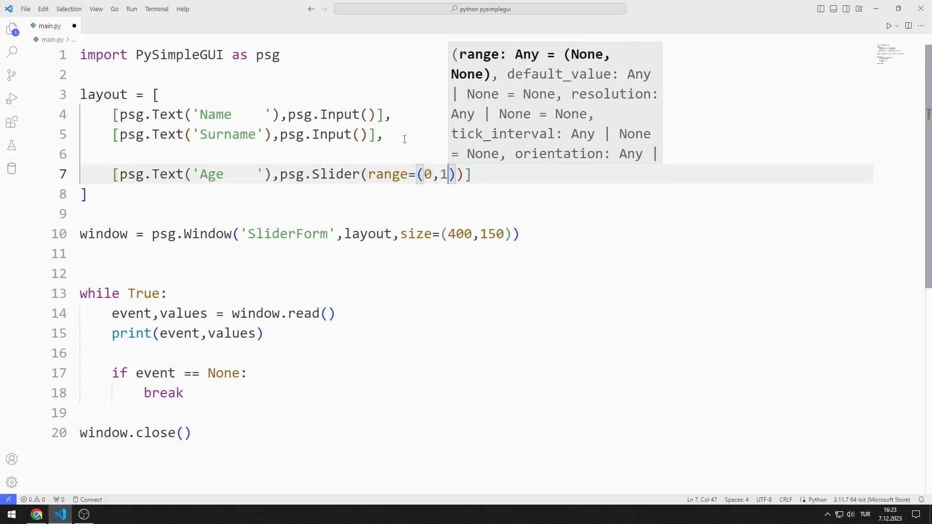
type("00),enable_events=")
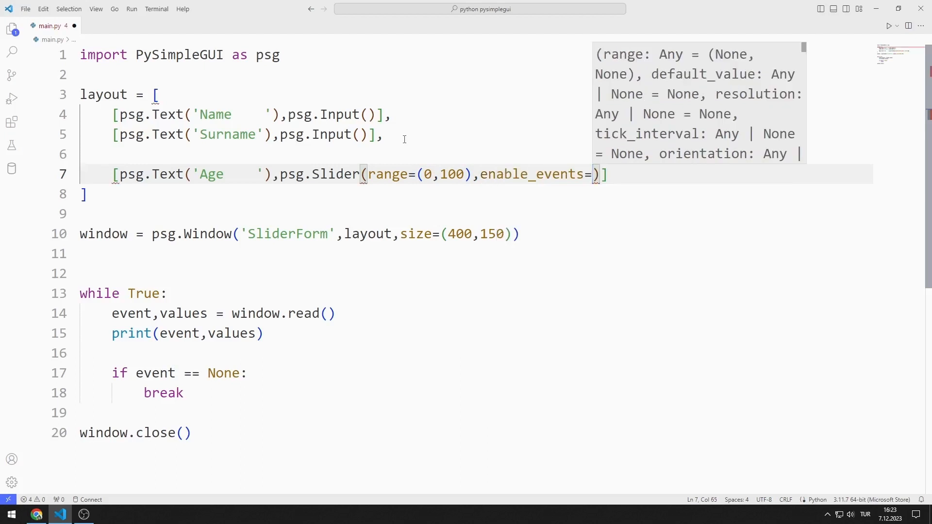
type("True,")
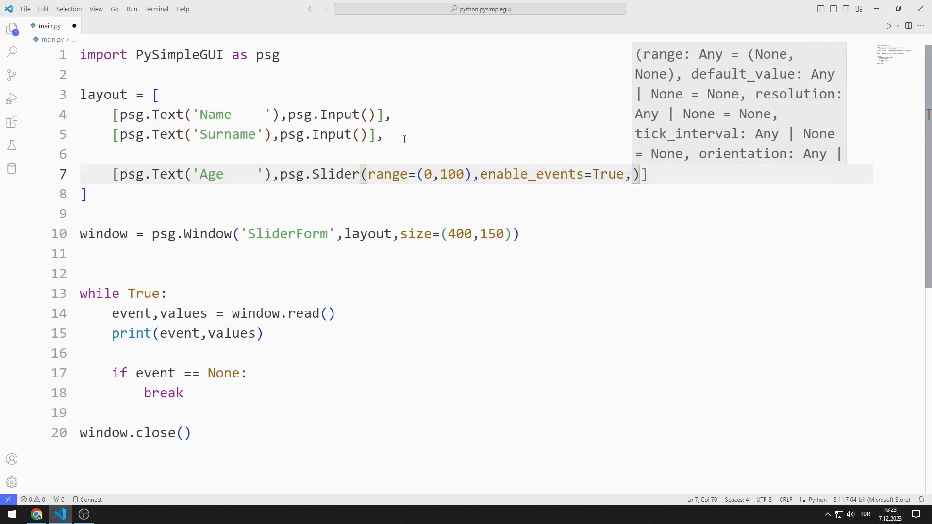
type("expand_x=True,orientation='horizontal")
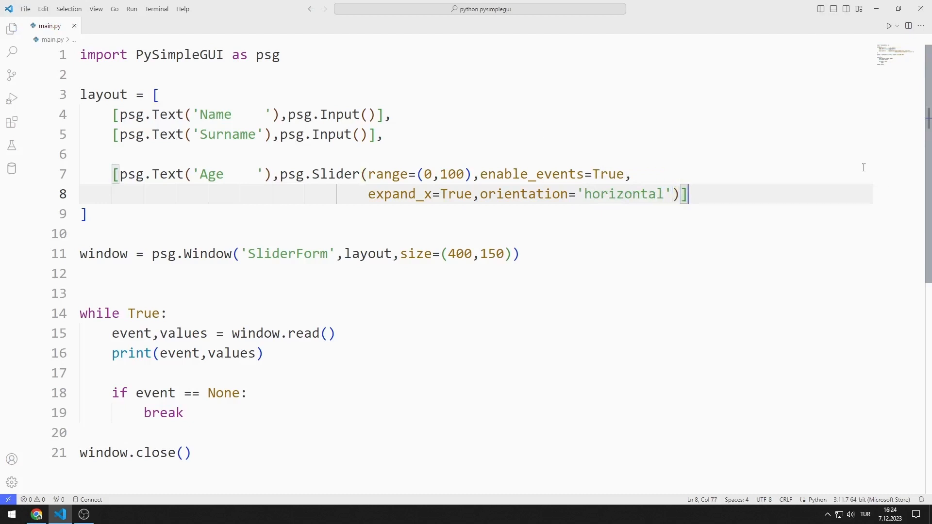
left_click(888, 26)
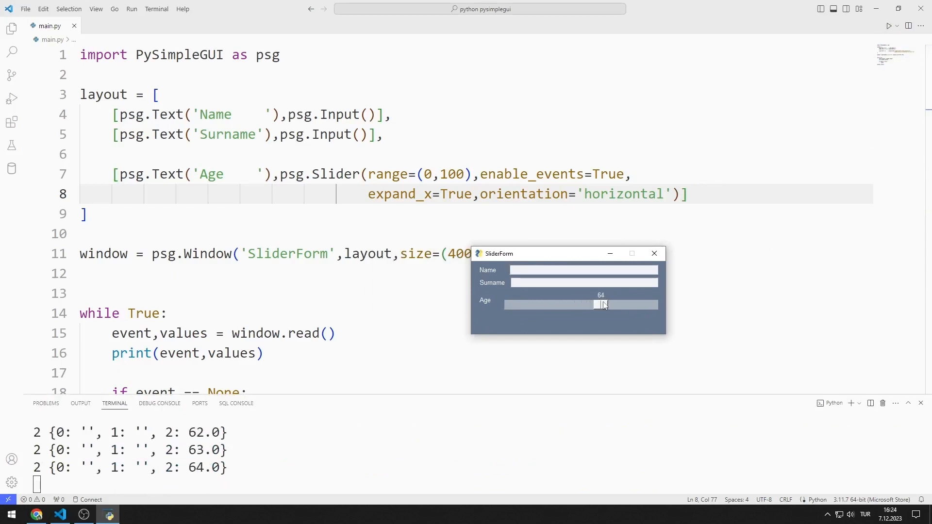
Drag the Age slider to the sixties and back to about 18, watching printed values, then close the form
left_click_drag(602, 304, 553, 304)
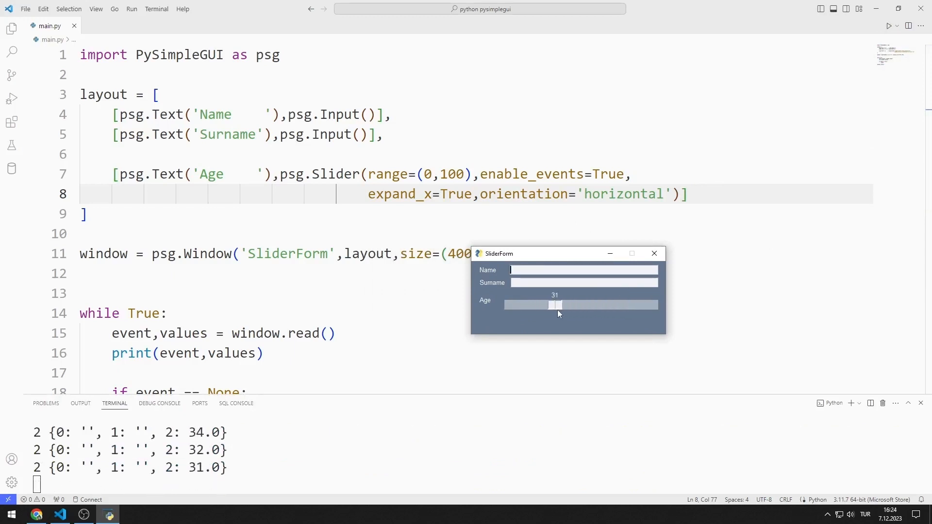
left_click_drag(554, 304, 537, 304)
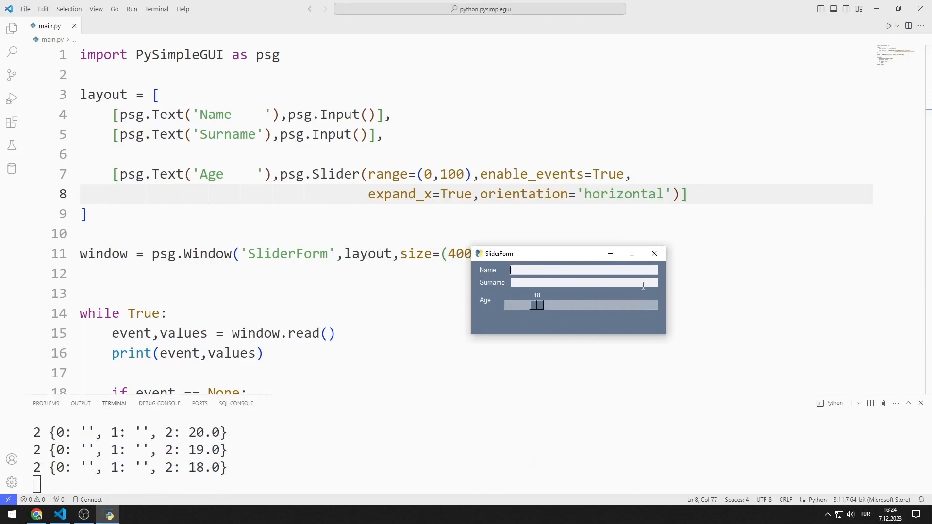
left_click(654, 254)
type(",")
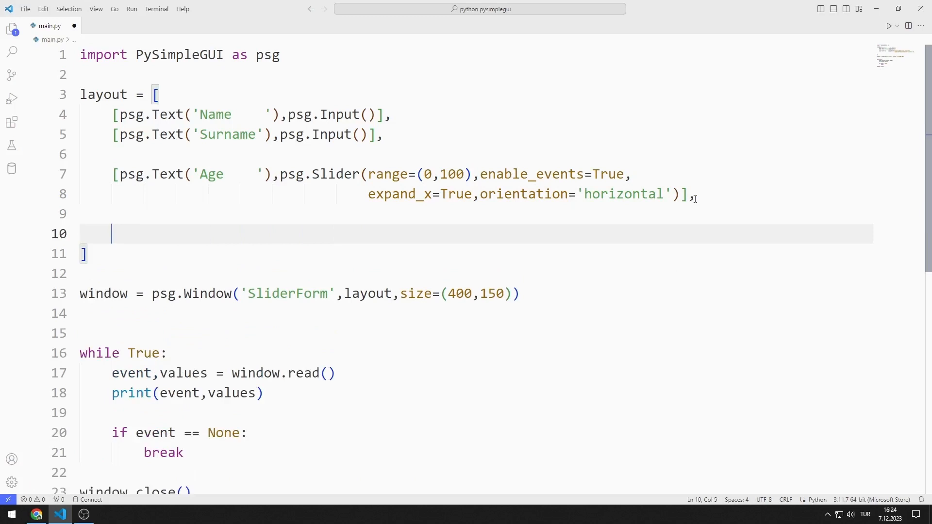
Add a 'result' text row to the layout and give the Name input key='name'
type("[psg.Text('result")
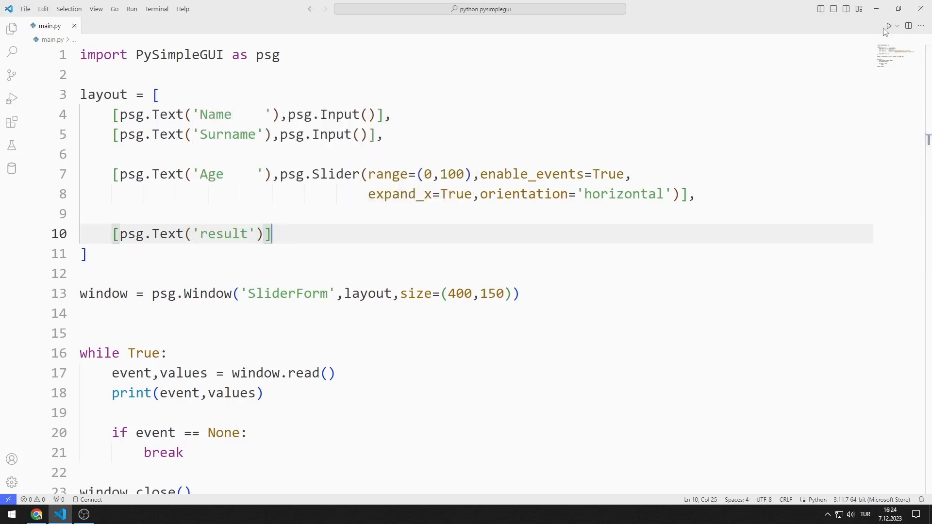
left_click(889, 26)
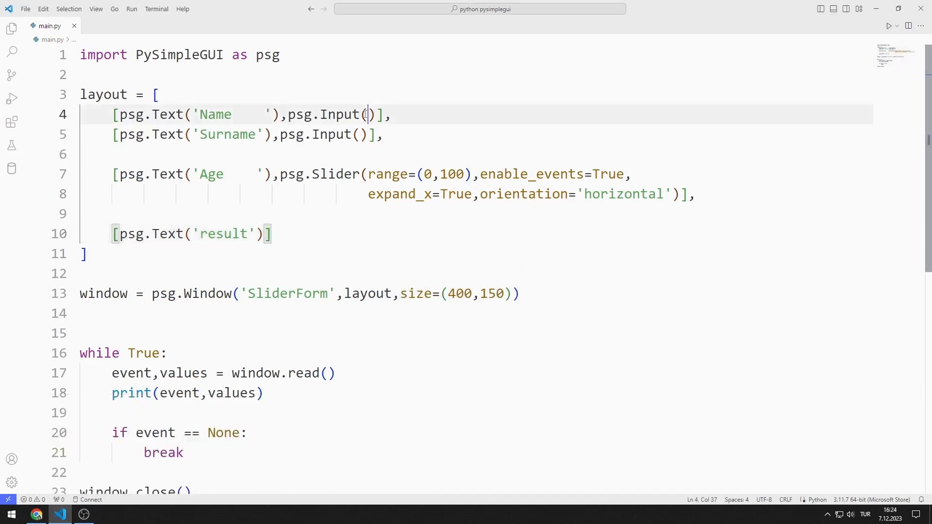
type("key='na'")
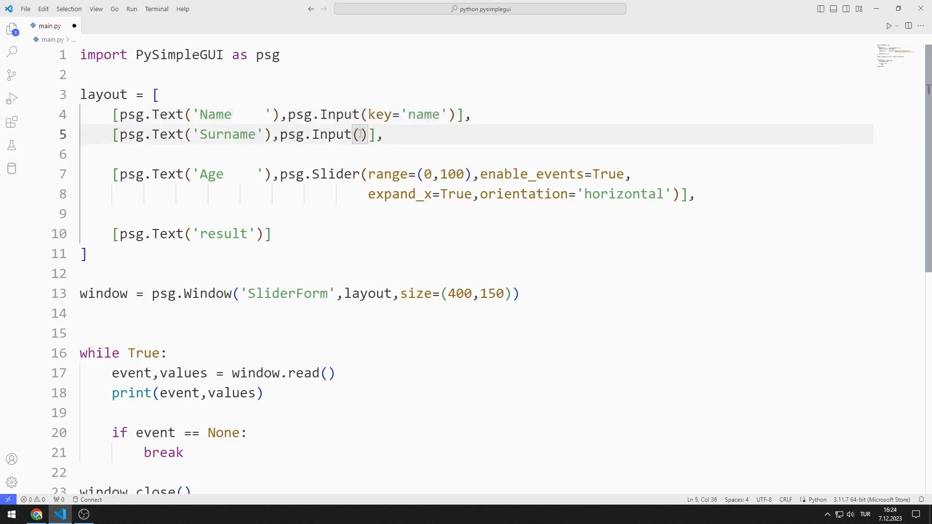
Give the Surname input key='surname', the slider key='age' and the result text its key
type("key='surn'")
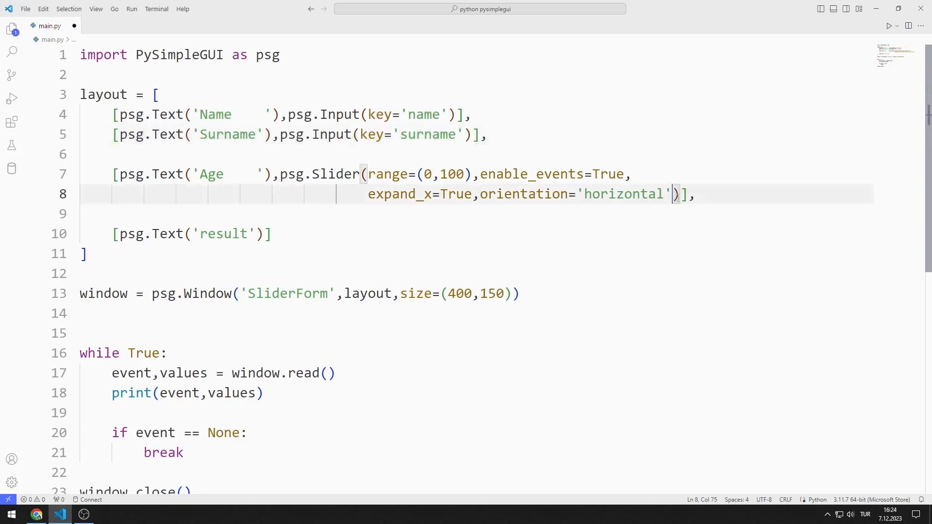
type(",key='age'")
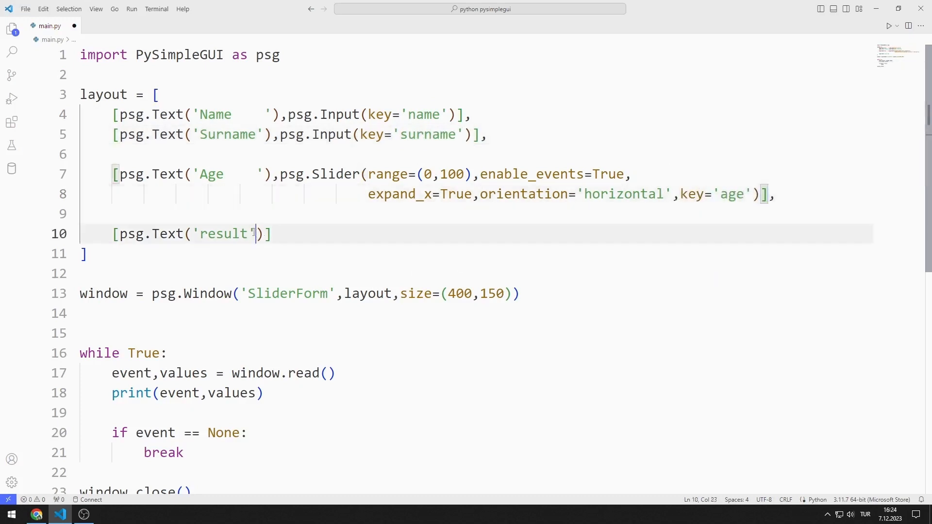
type(",key")
type("if event ==")
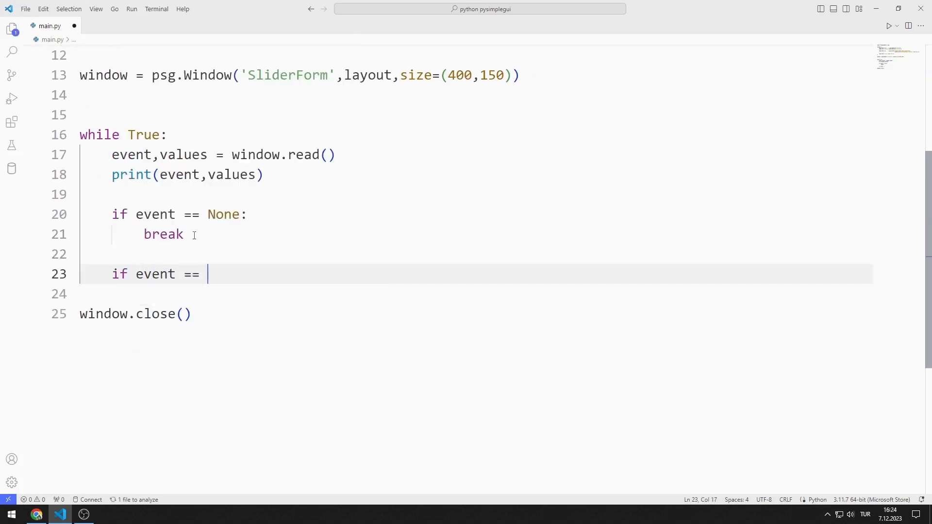
On the 'age' event build an f-string with Name and Surname from values['name'] and values['surname']
type("'age'")
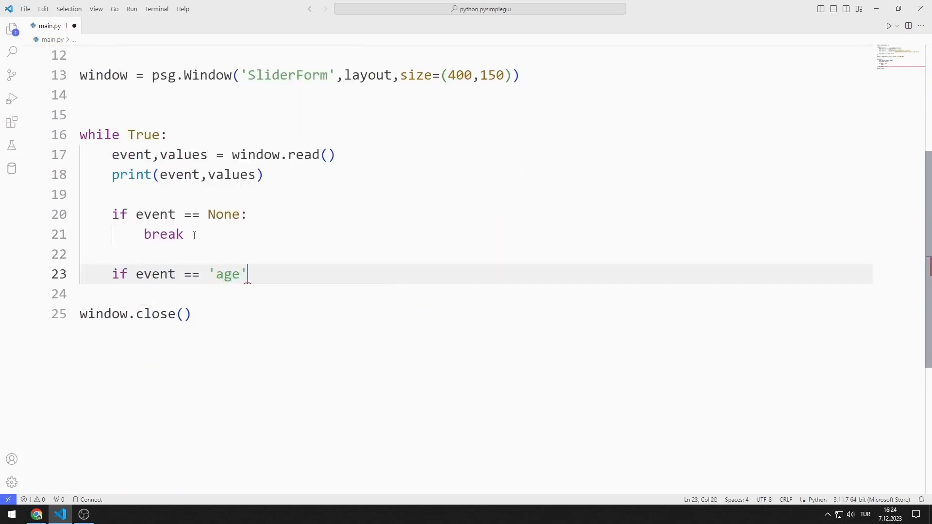
type(":")
left_click(473, 294)
type("text = f\"")
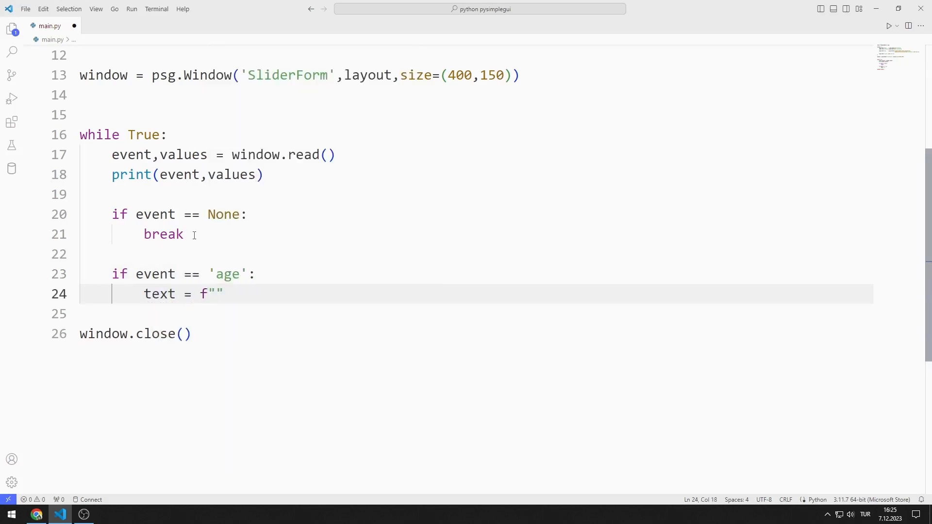
type("Name : {values[")
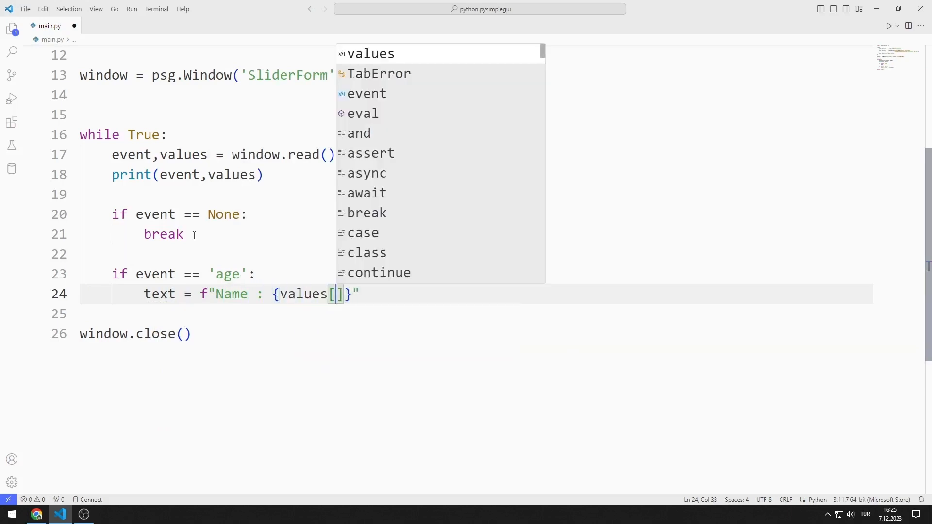
type("'name'")
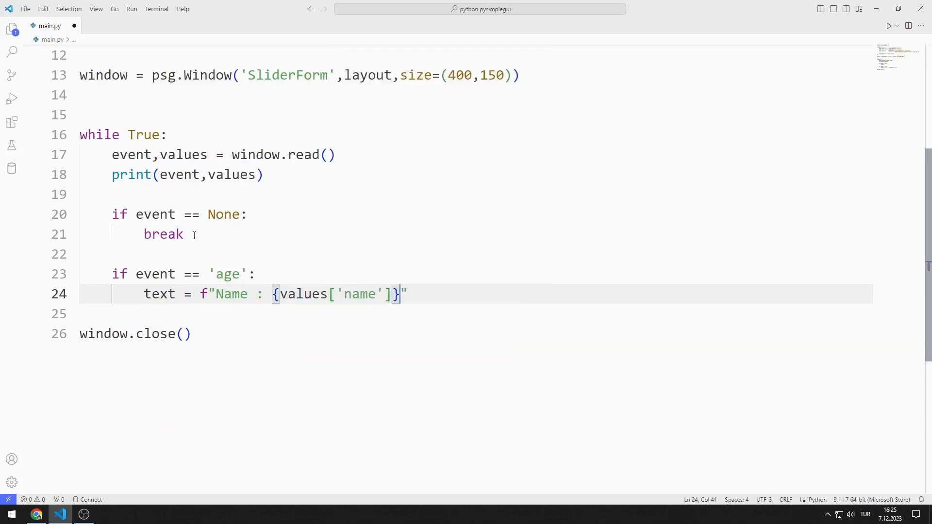
type("Surnam")
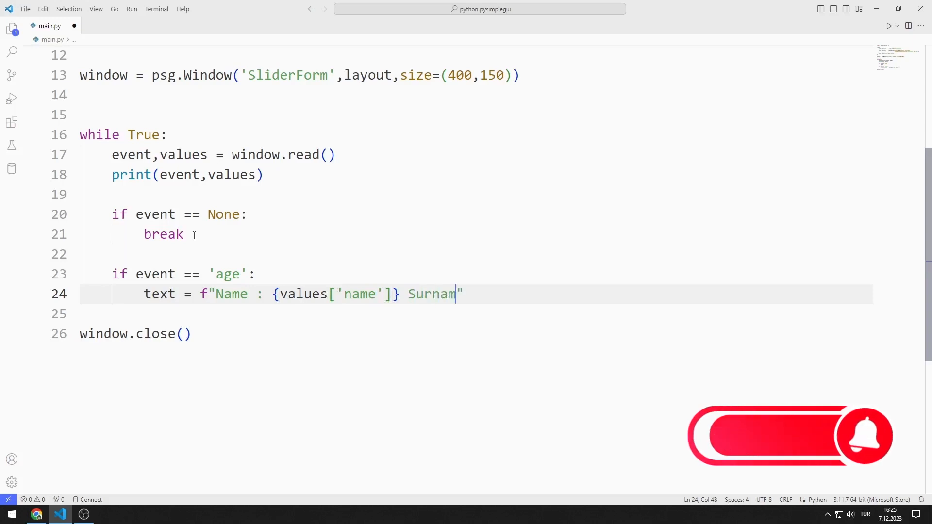
type("e : {}")
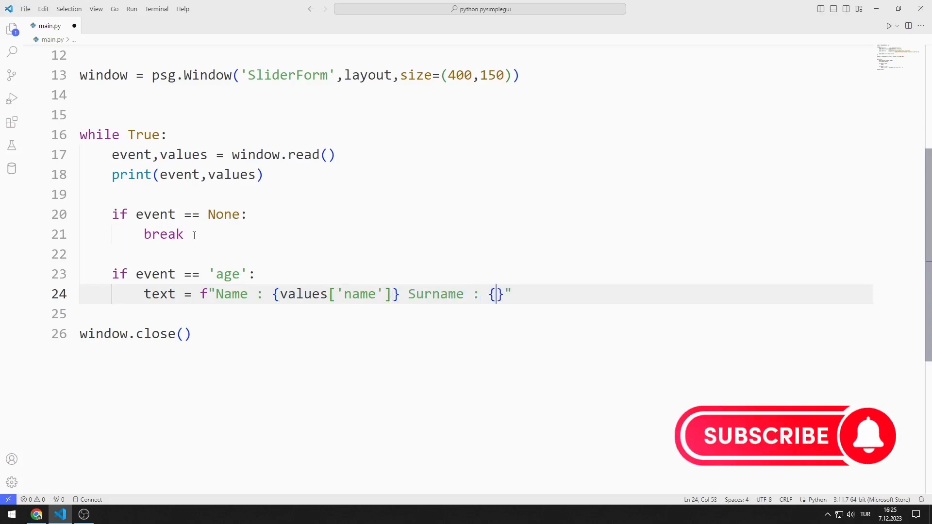
type("values[")
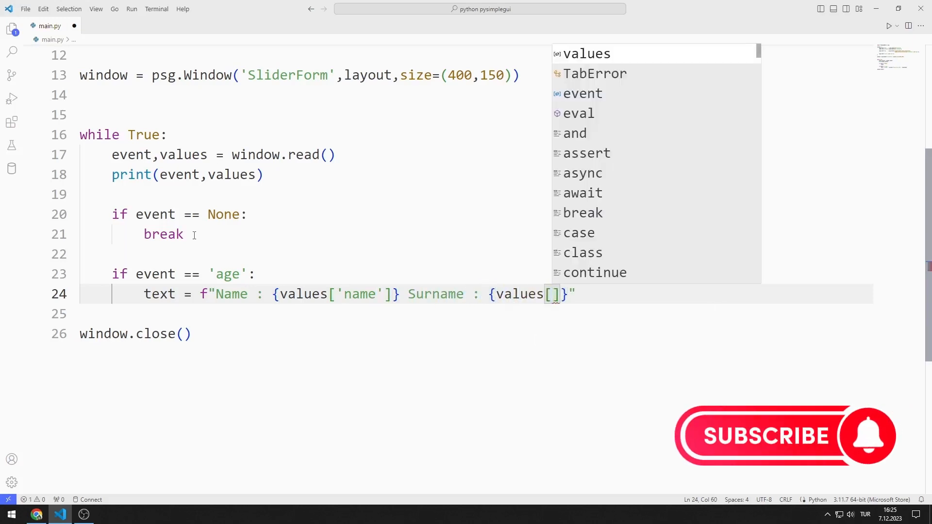
type("'surname'")
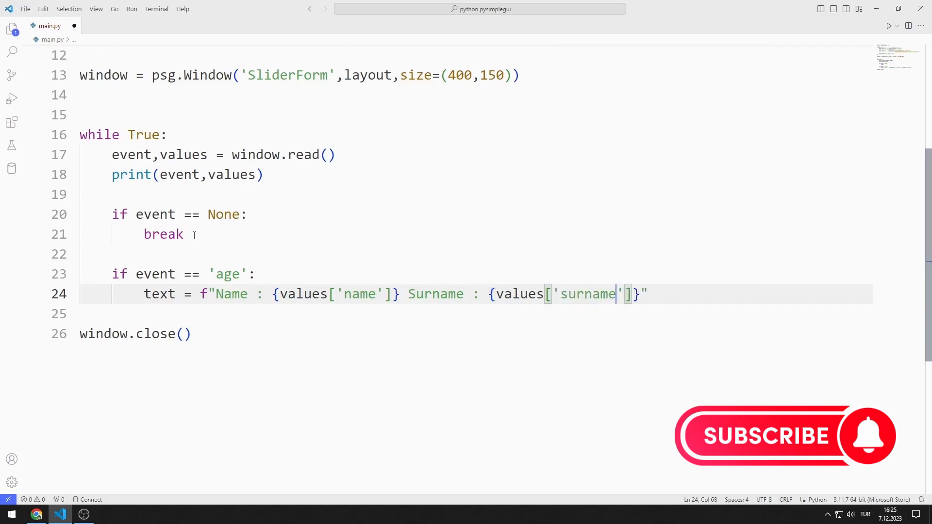
Append Age as int(values['age']) and push the line into window['text'].update
type("A")
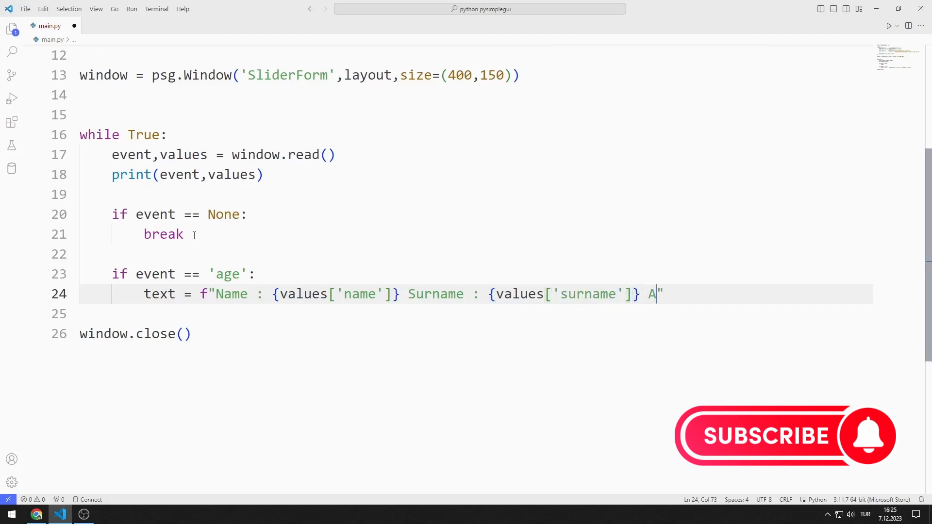
type("ge : {}")
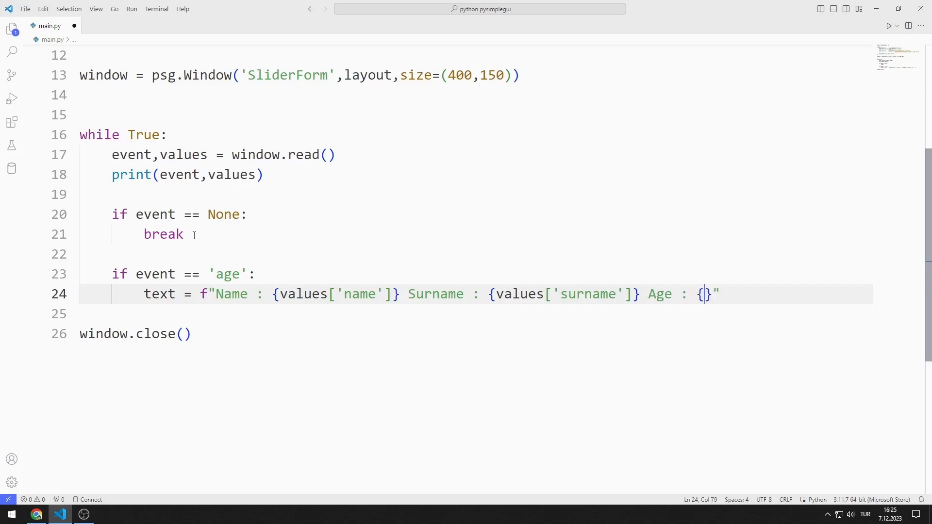
type("int")
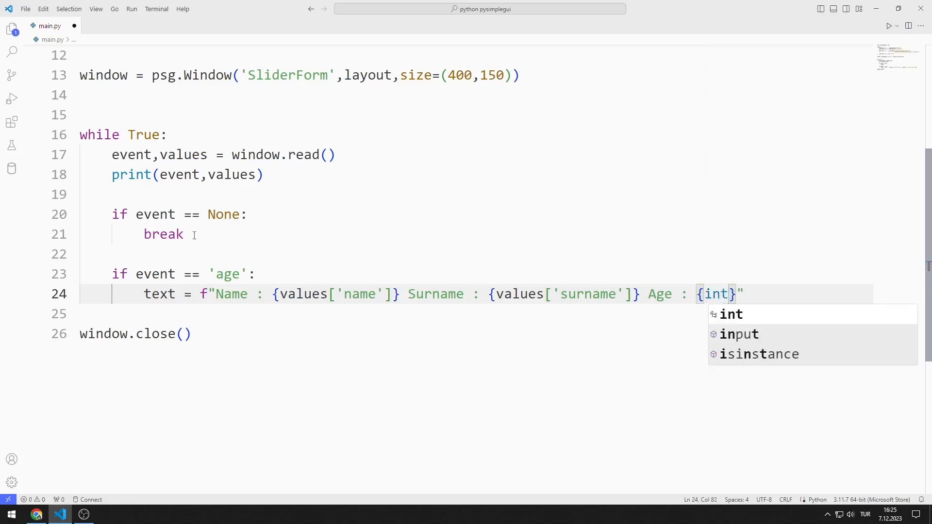
type("()")
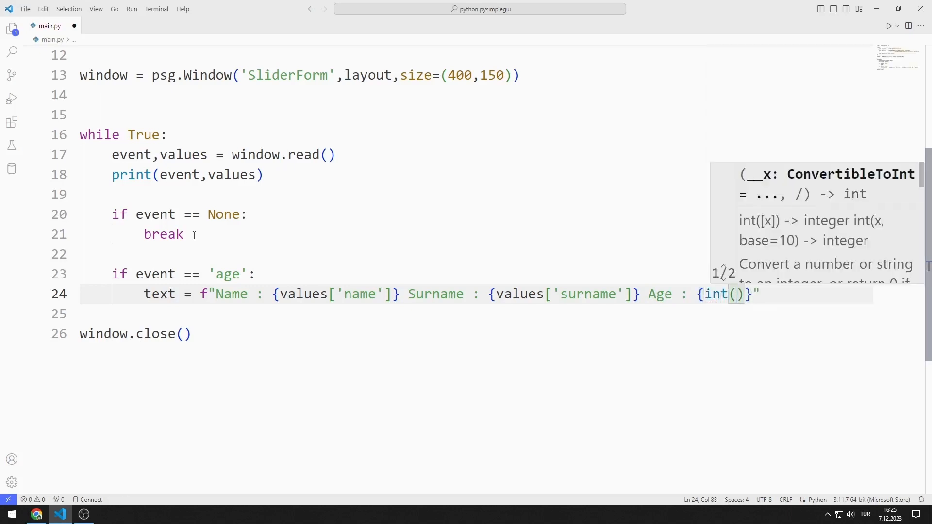
type("values['']")
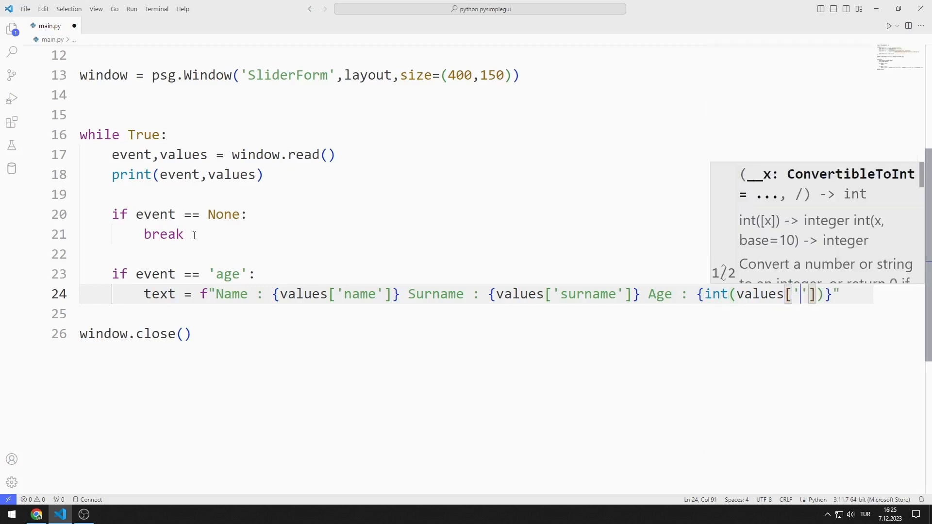
type("age")
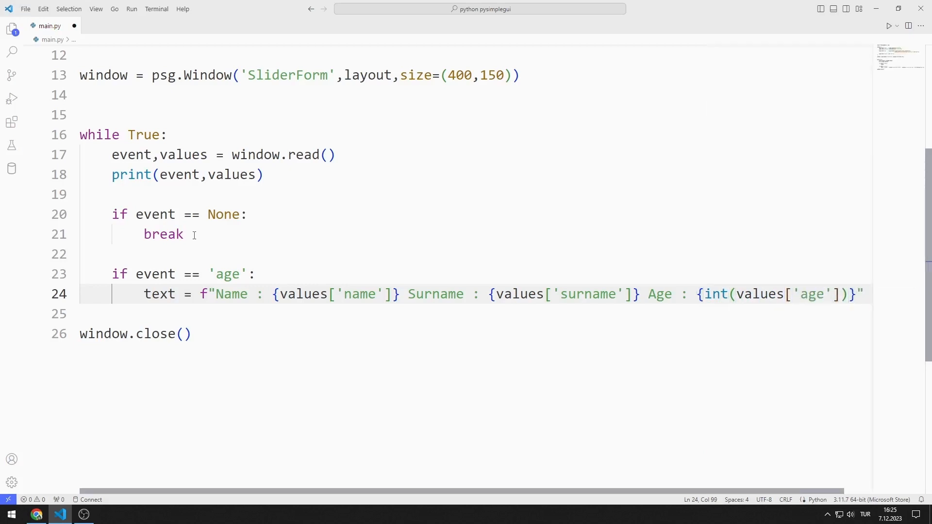
type("window['text")
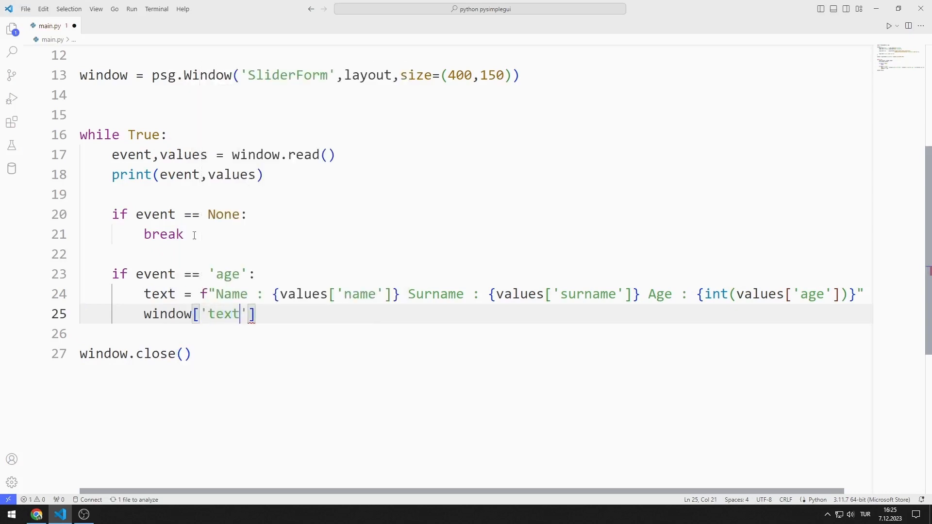
type(".update(text")
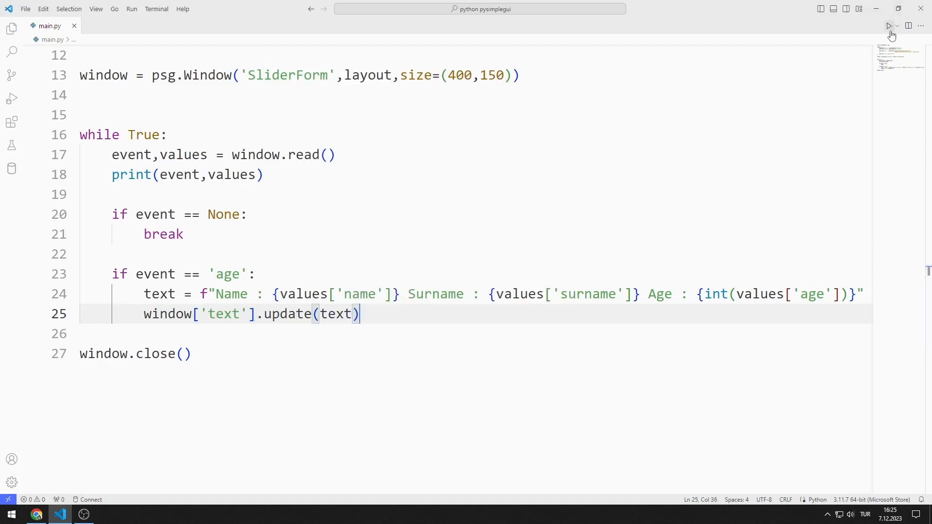
Run the script and fill the form with name Turtle and surname Code
left_click(889, 25)
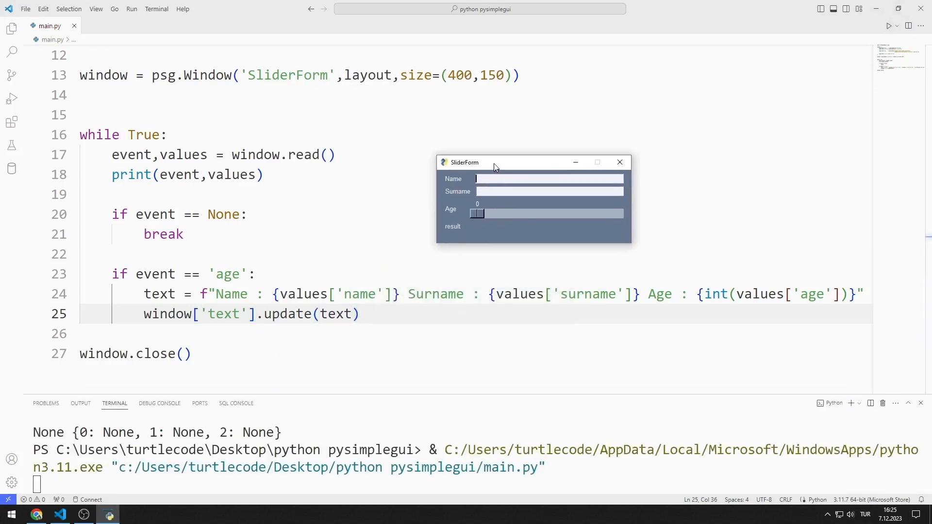
type("Turtle")
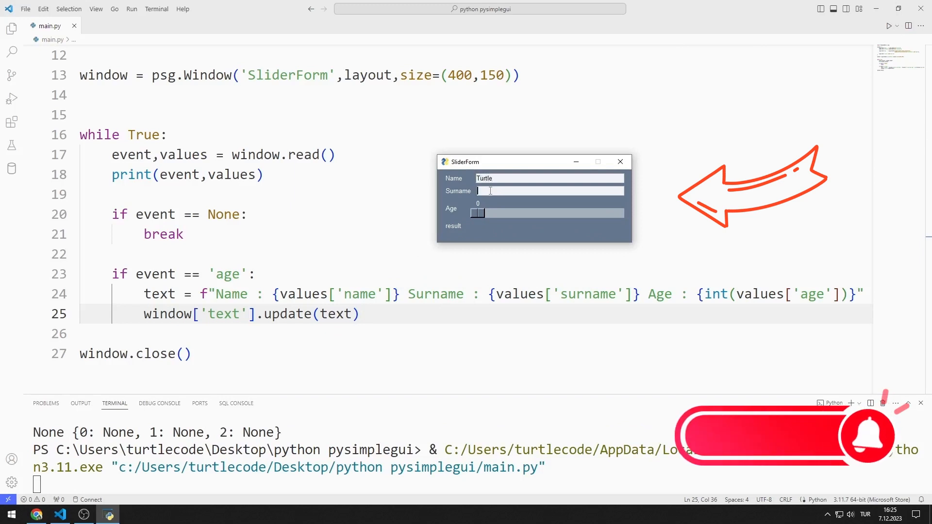
type("Code")
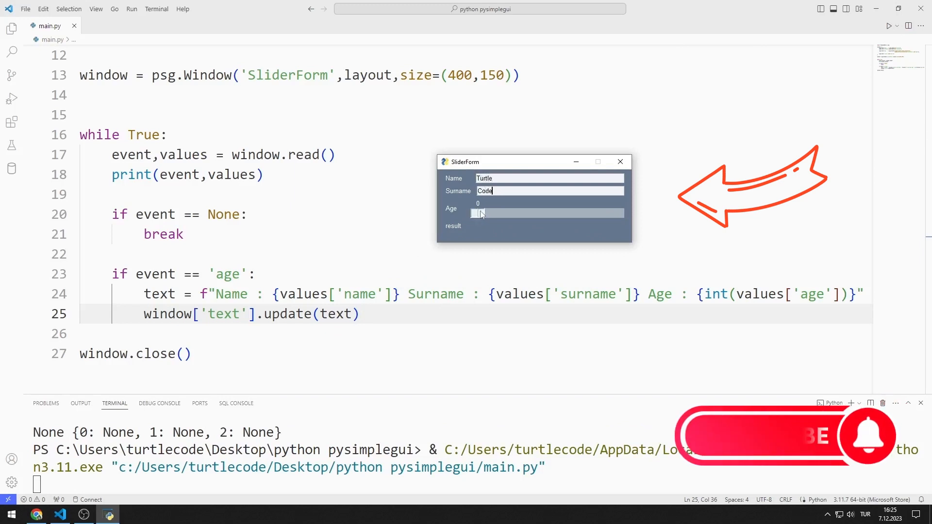
Drag the Age slider through 56, 72, 28, 63, 88 up to 100, watching the result line update live
left_click_drag(481, 213, 556, 213)
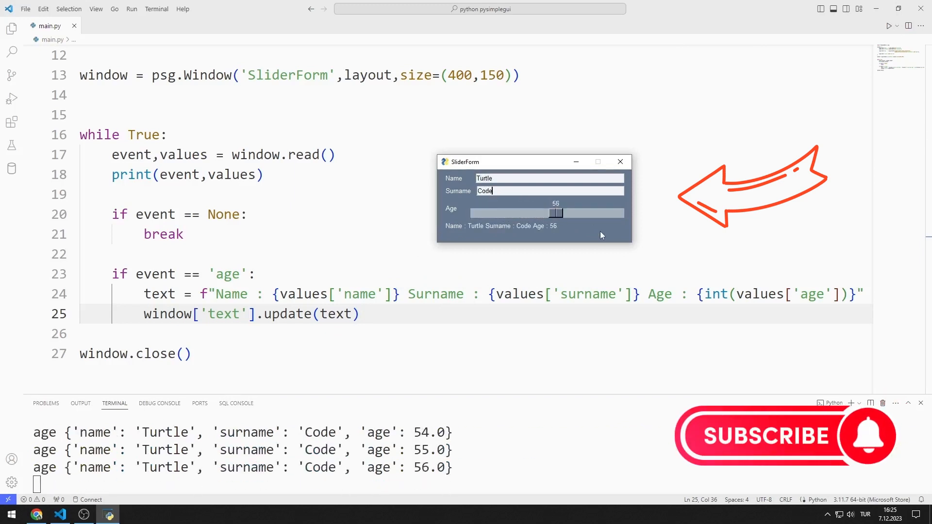
left_click_drag(555, 212, 579, 213)
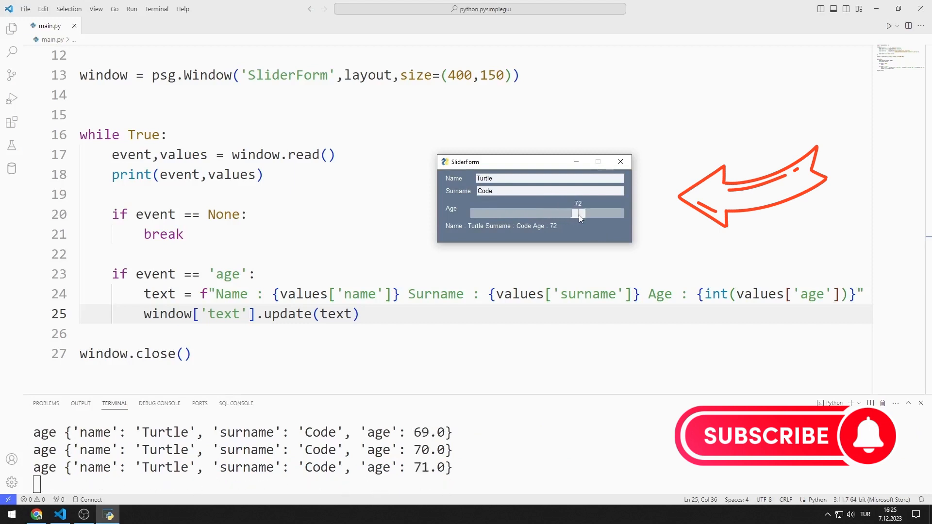
left_click_drag(579, 212, 513, 213)
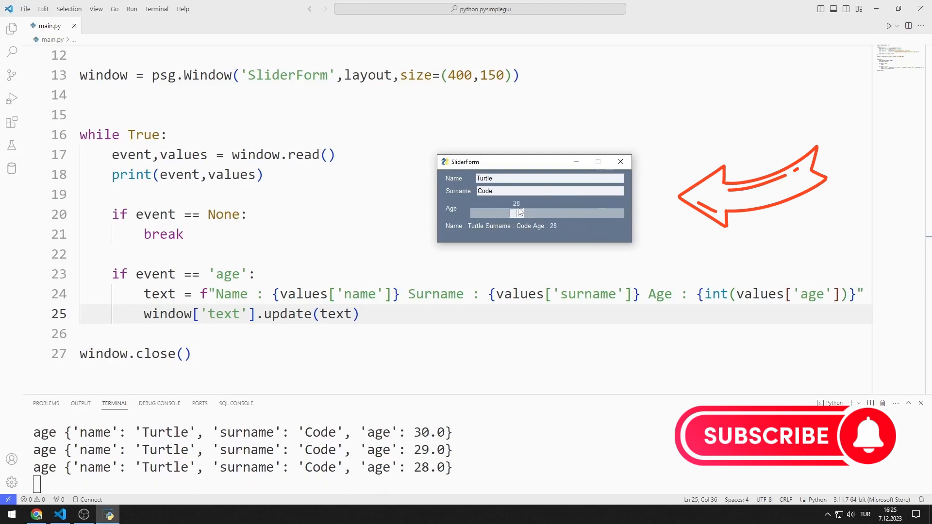
left_click_drag(515, 212, 563, 212)
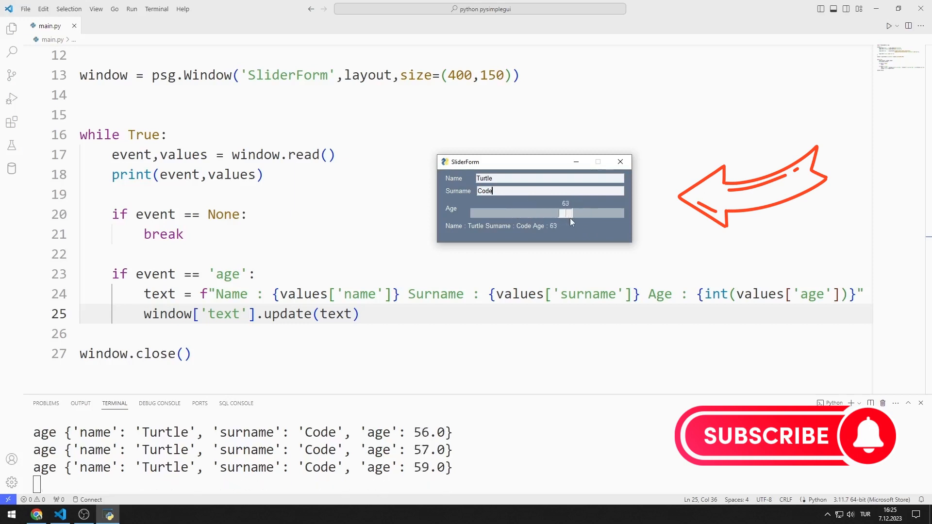
left_click_drag(563, 213, 600, 213)
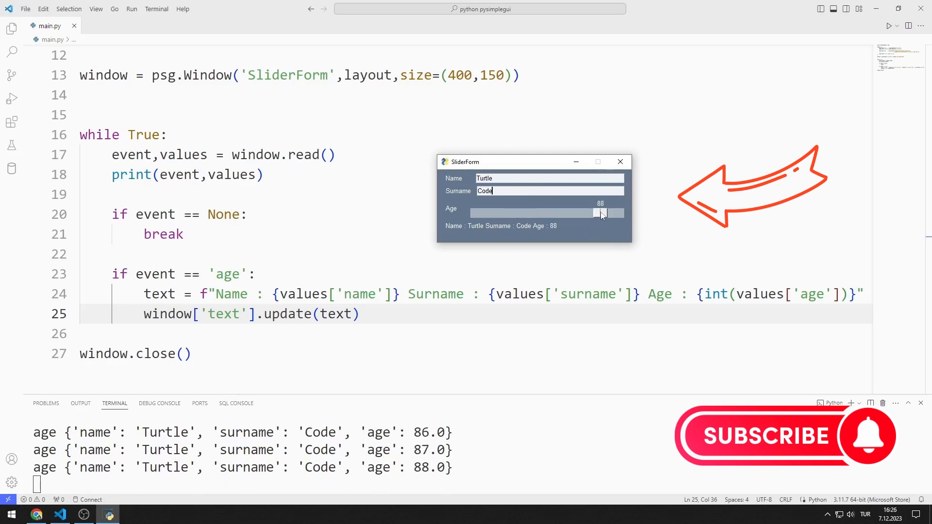
left_click_drag(597, 212, 617, 213)
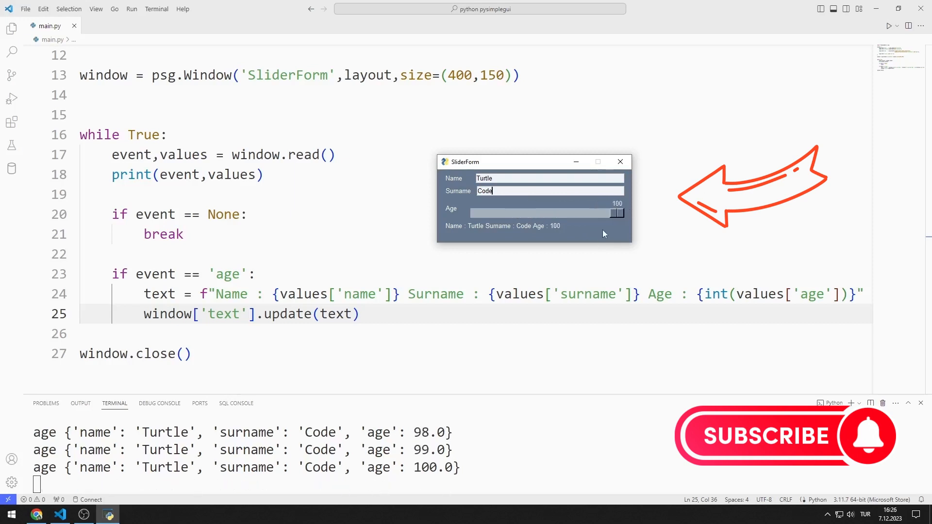